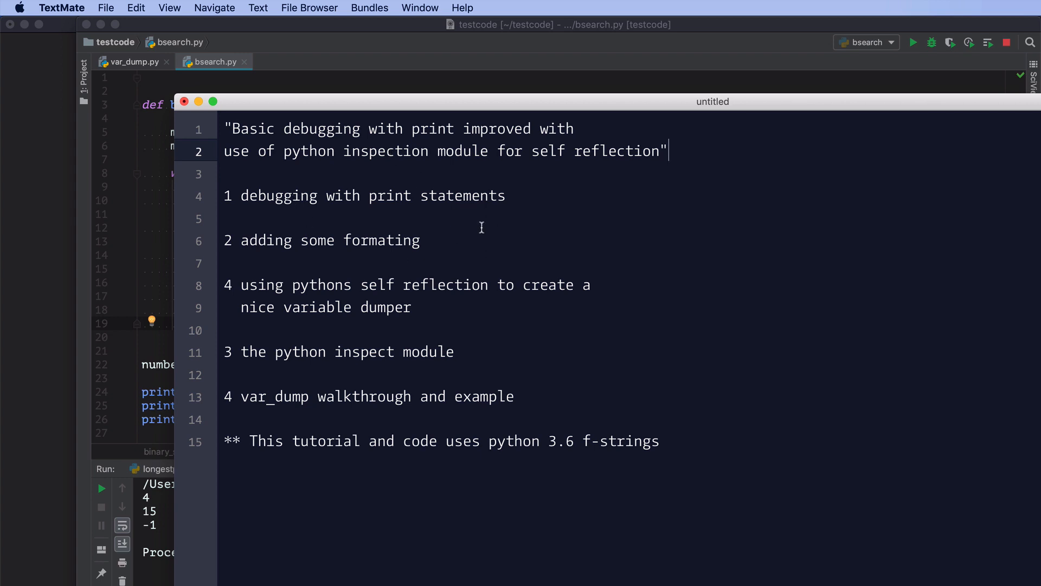
mouse_move(442, 245)
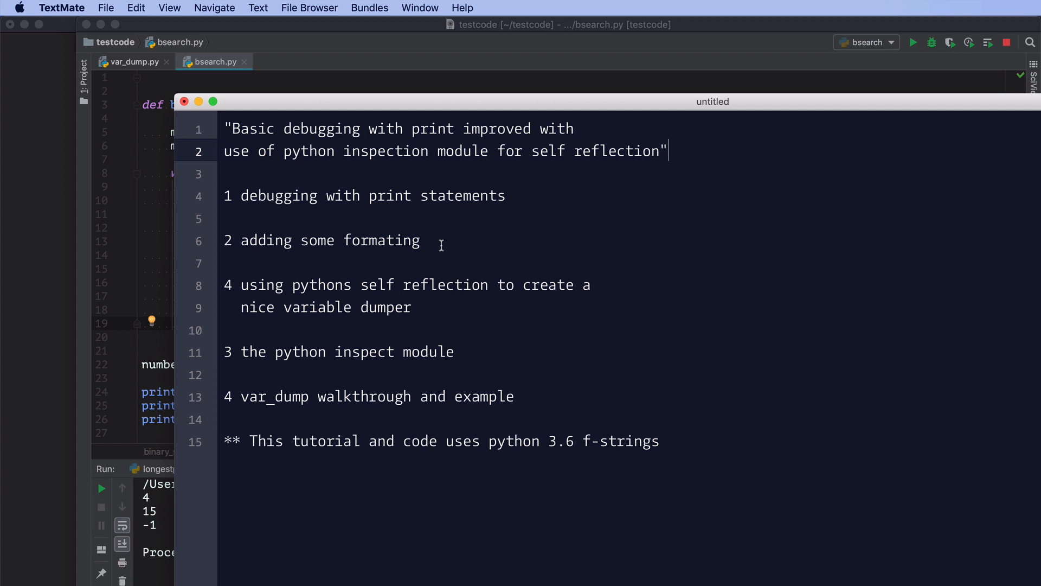
mouse_move(452, 304)
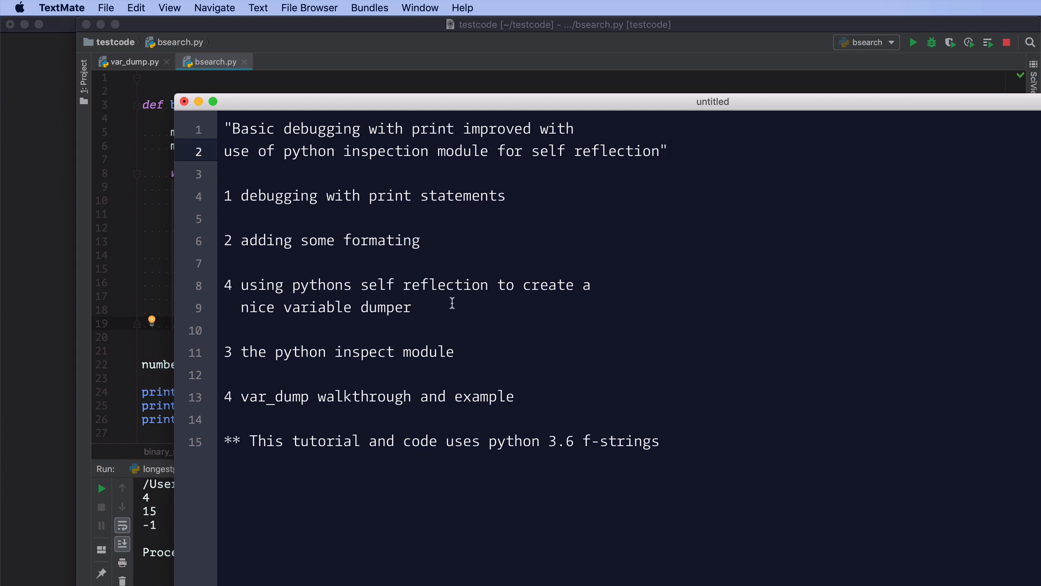
mouse_move(446, 293)
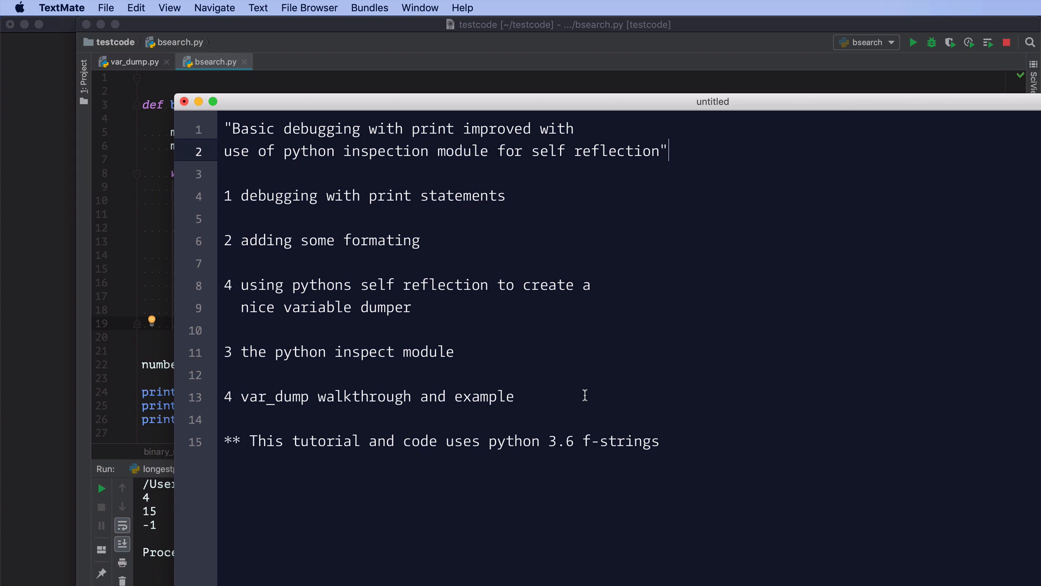
mouse_move(286, 396)
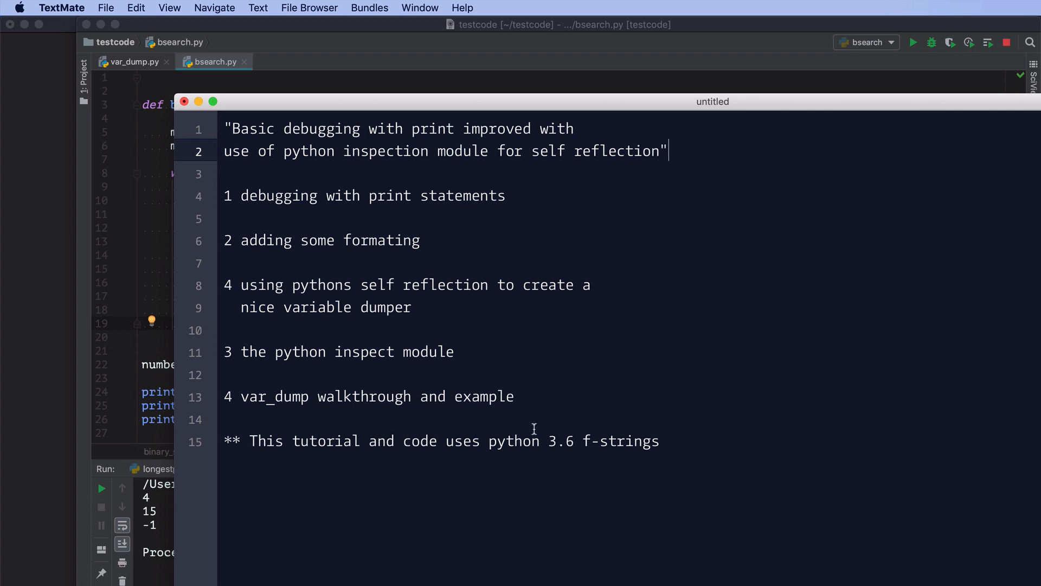
mouse_move(574, 452)
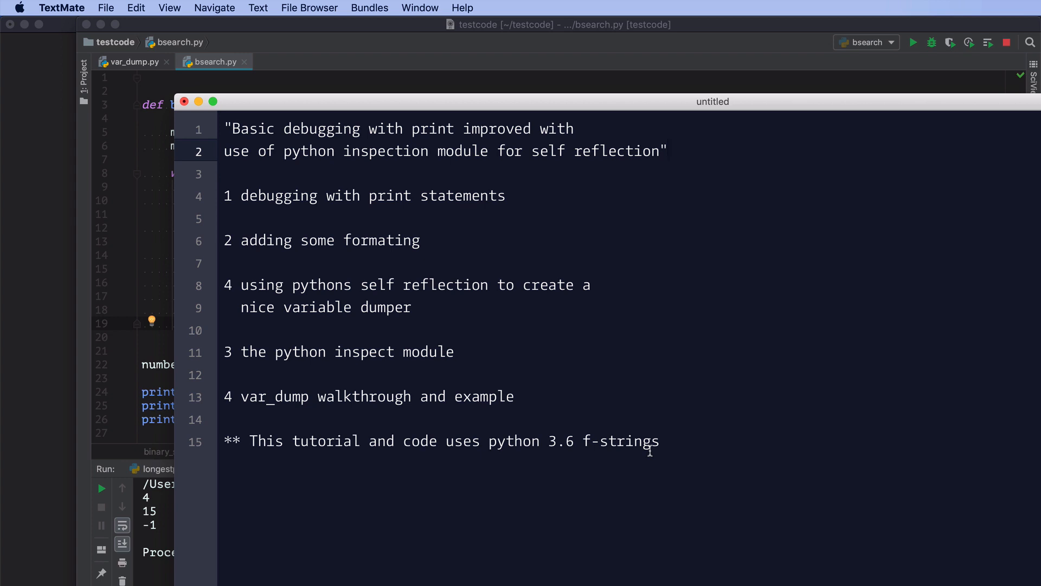
- Bring up the app switcher to leave the TextMate outline notes
key(Cmd+Tab)
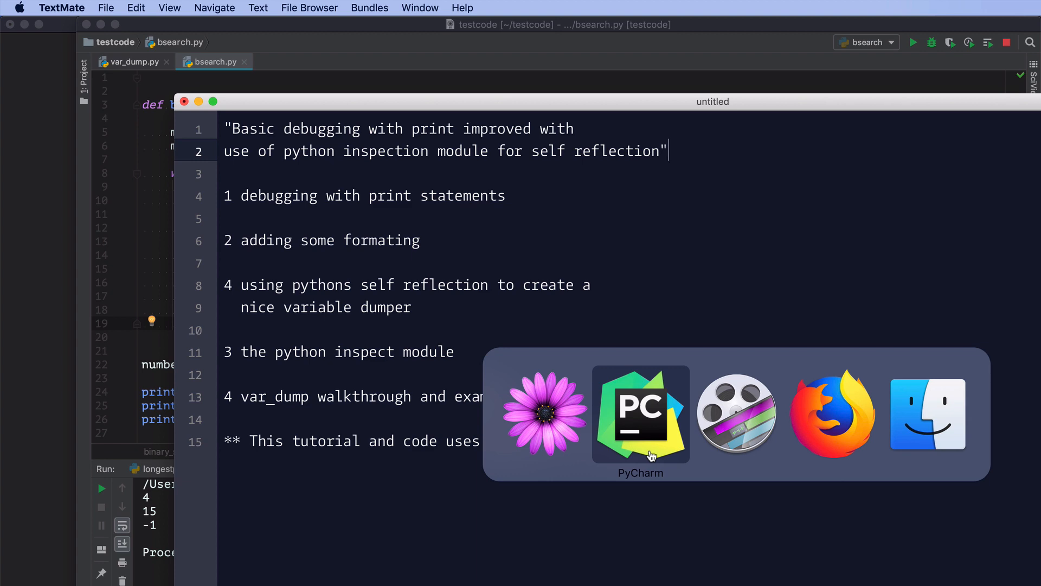
- Switch to PyCharm and place the cursor inside binary_search's loop in bsearch.py
click(636, 420)
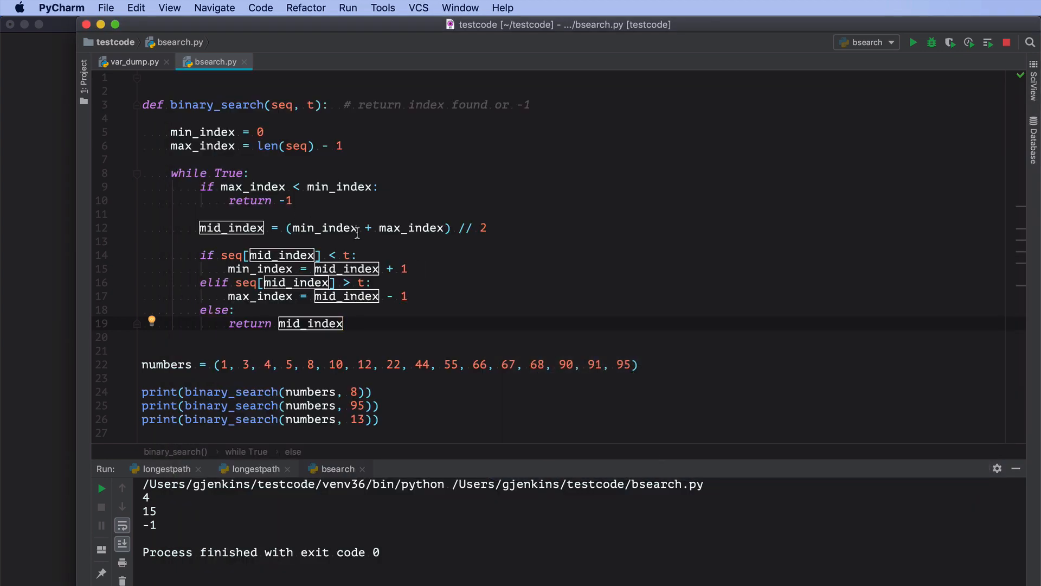
click(484, 186)
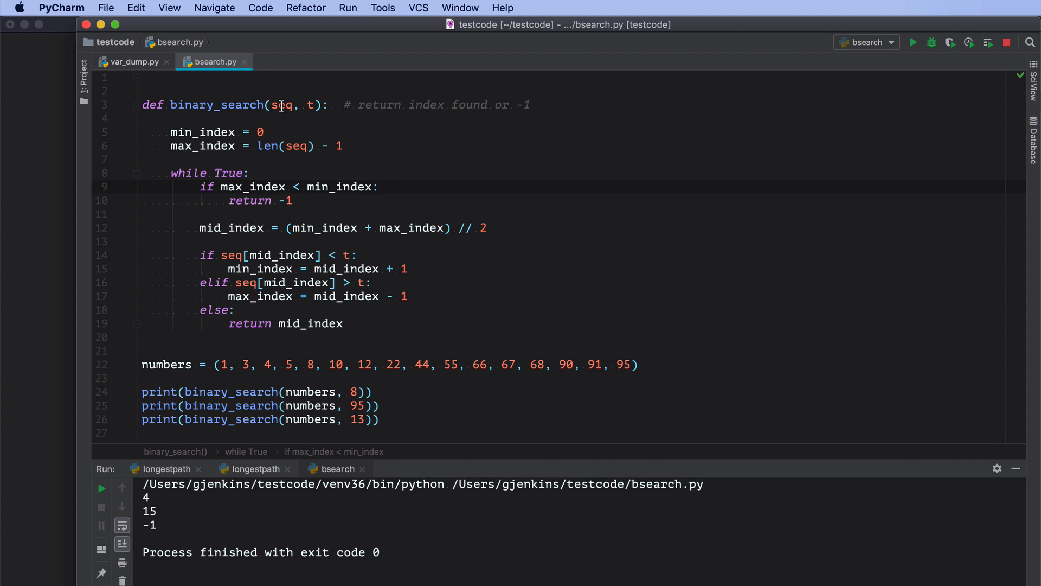
mouse_move(312, 105)
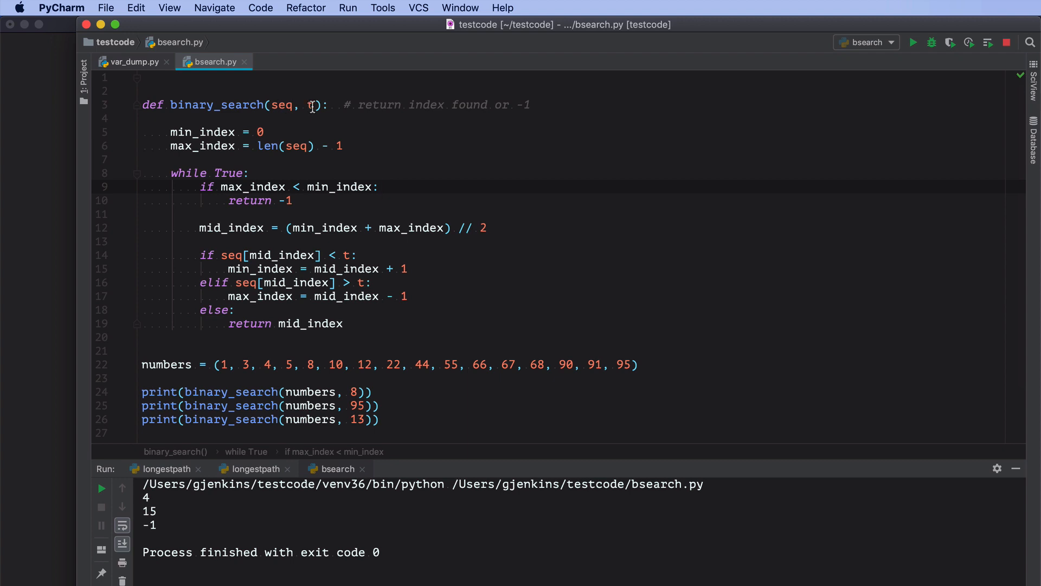
mouse_move(217, 145)
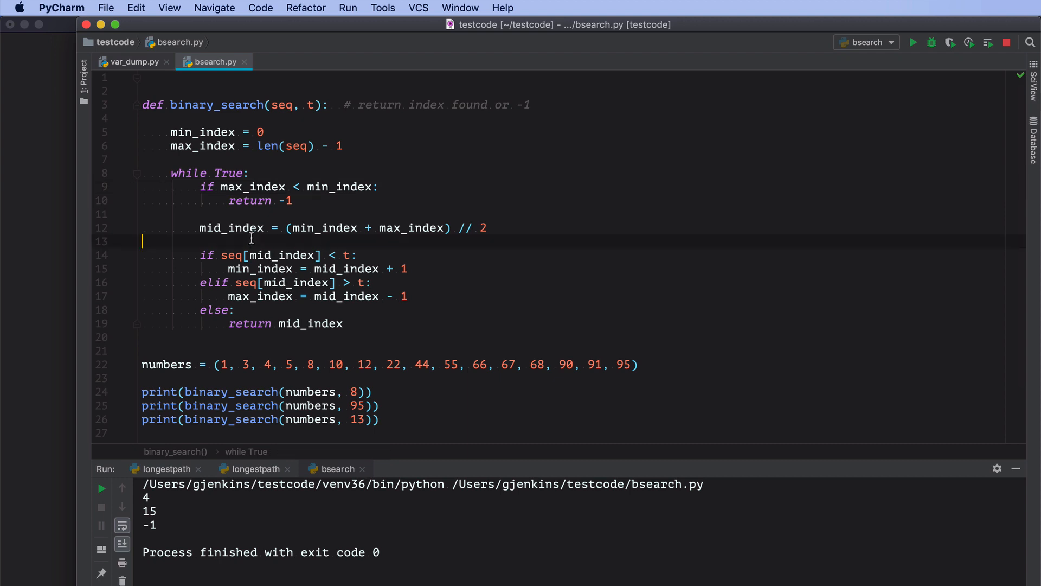
- Add print(min_index, mid_index, max_index) after the midpoint calculation
click(201, 242)
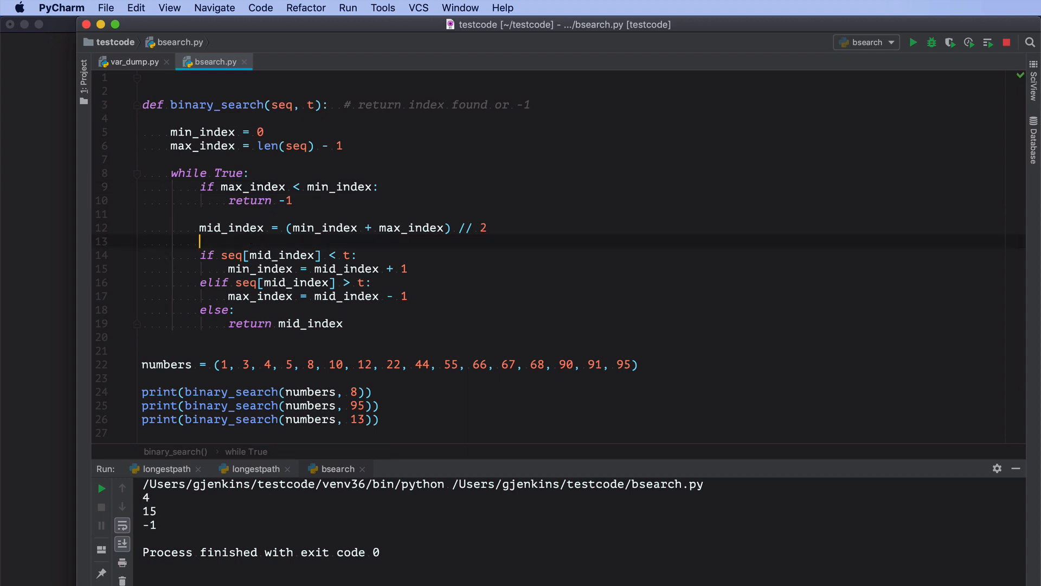
text(print()
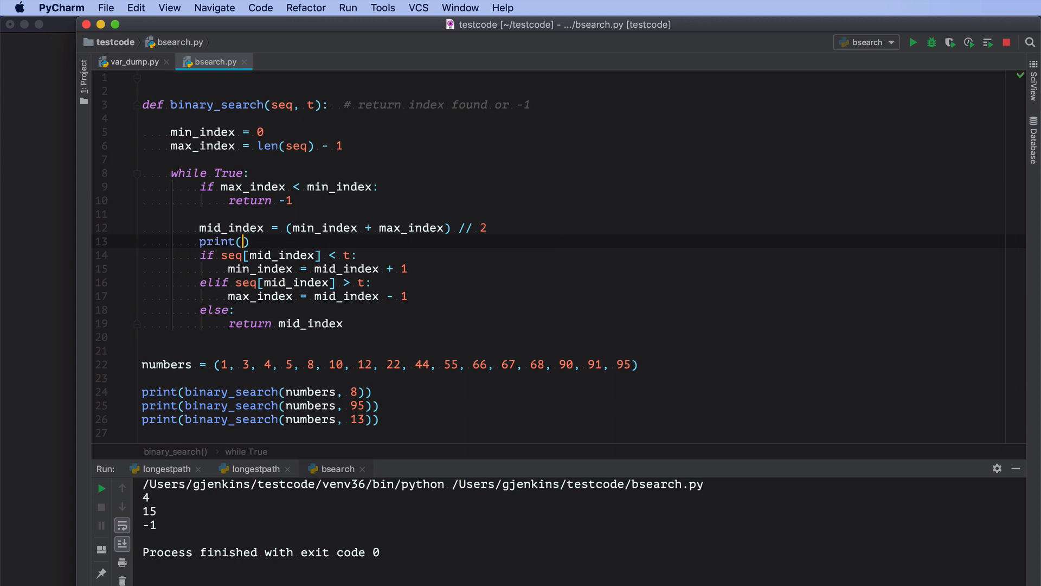
text(min)
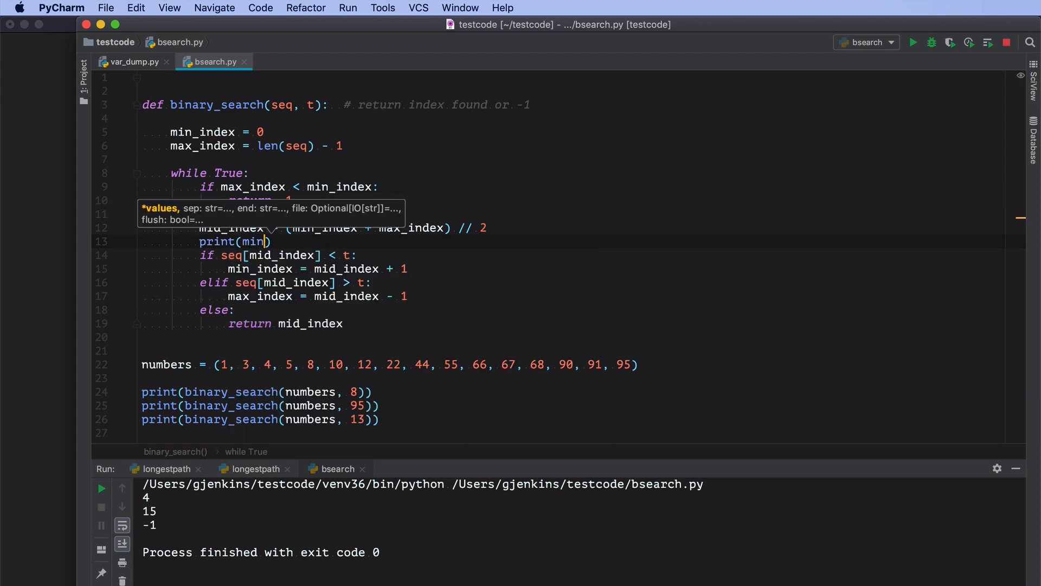
text(_index,)
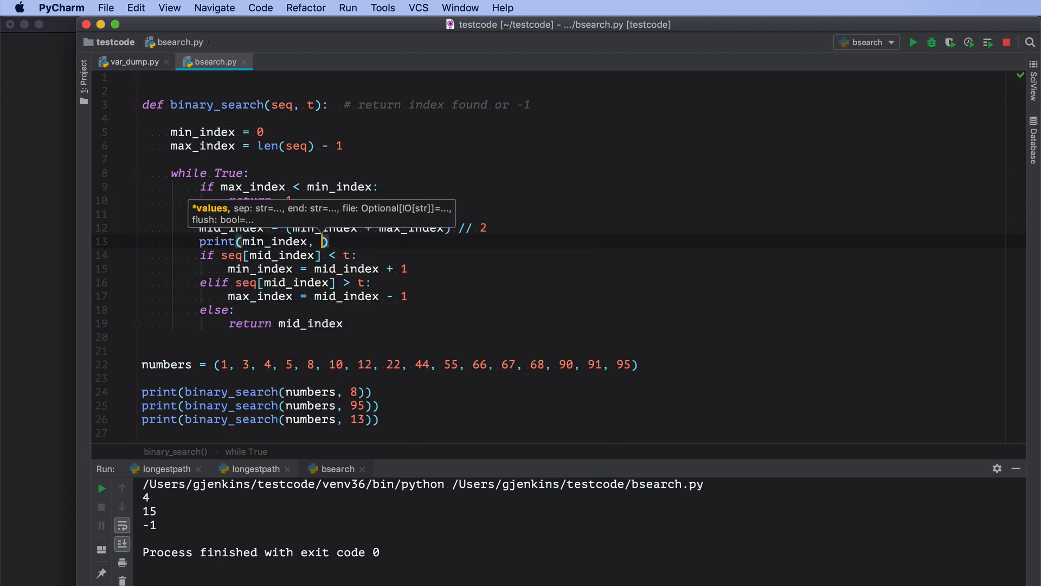
text(mid_index, max_index)
click(583, 118)
text(print(seq)
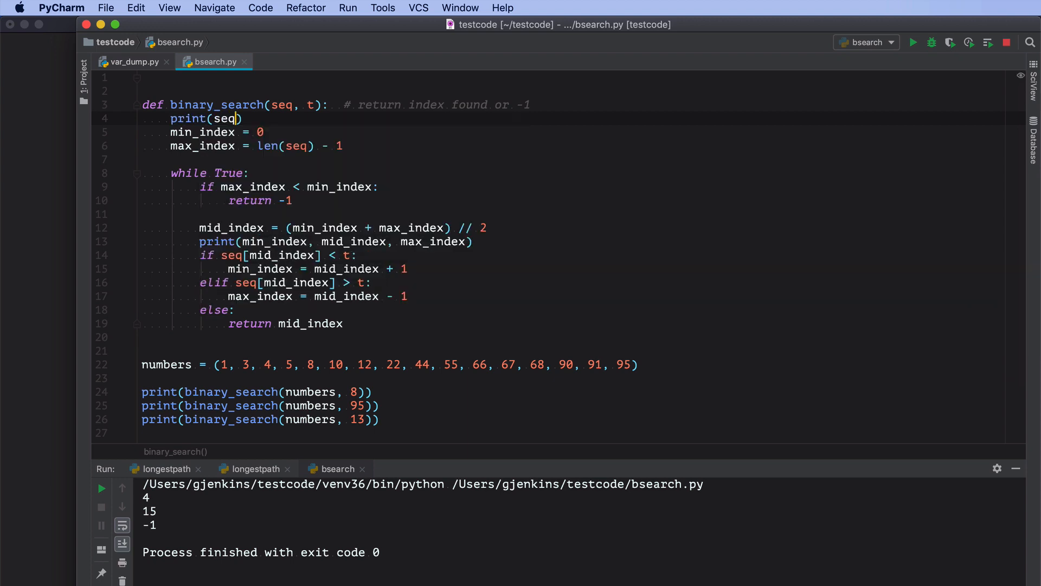
- Add print(seq, t) at the top of binary_search and rerun the script
text(, t)
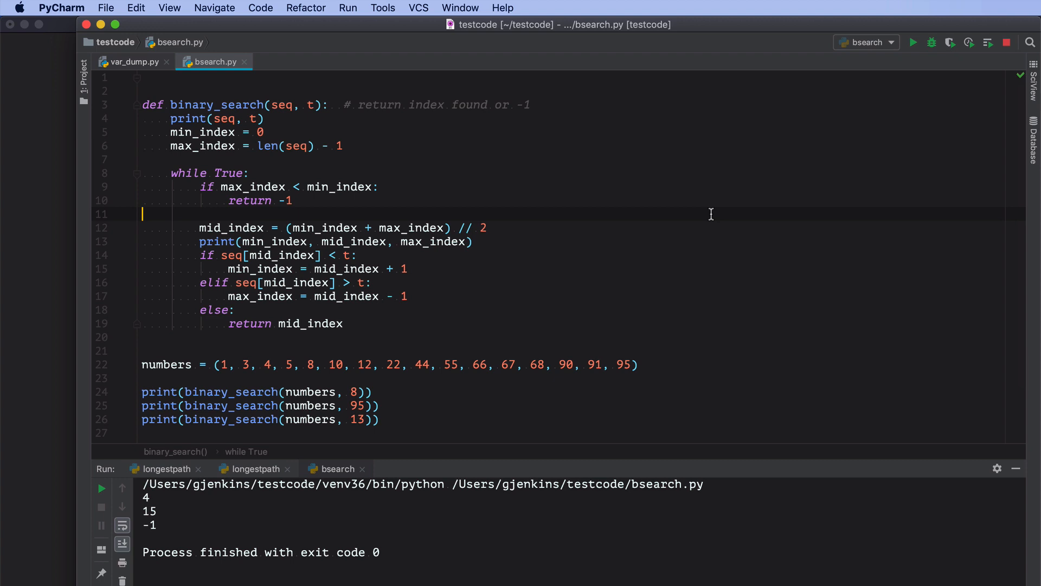
key(Cmd+R)
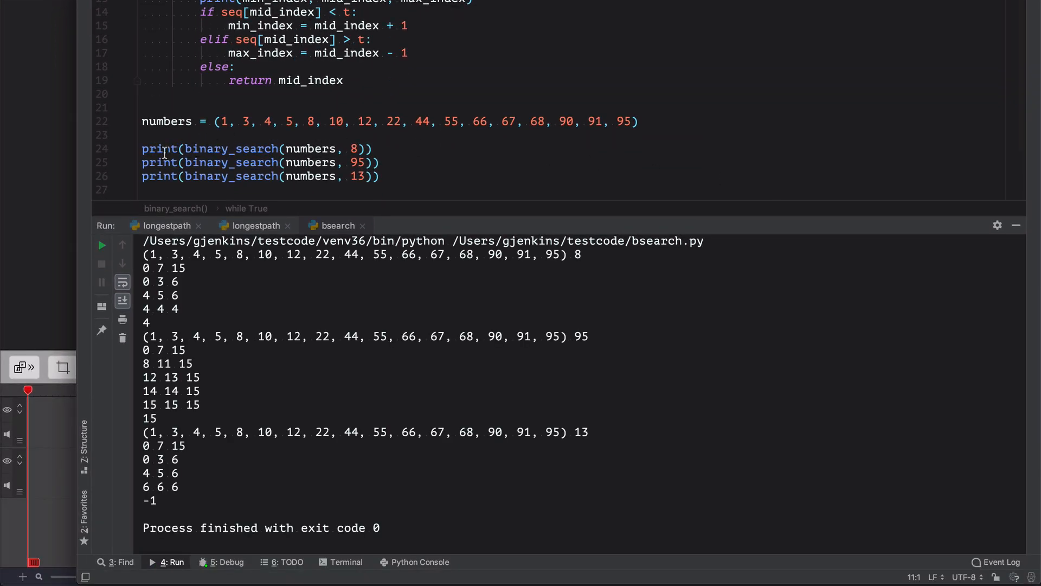
mouse_move(572, 122)
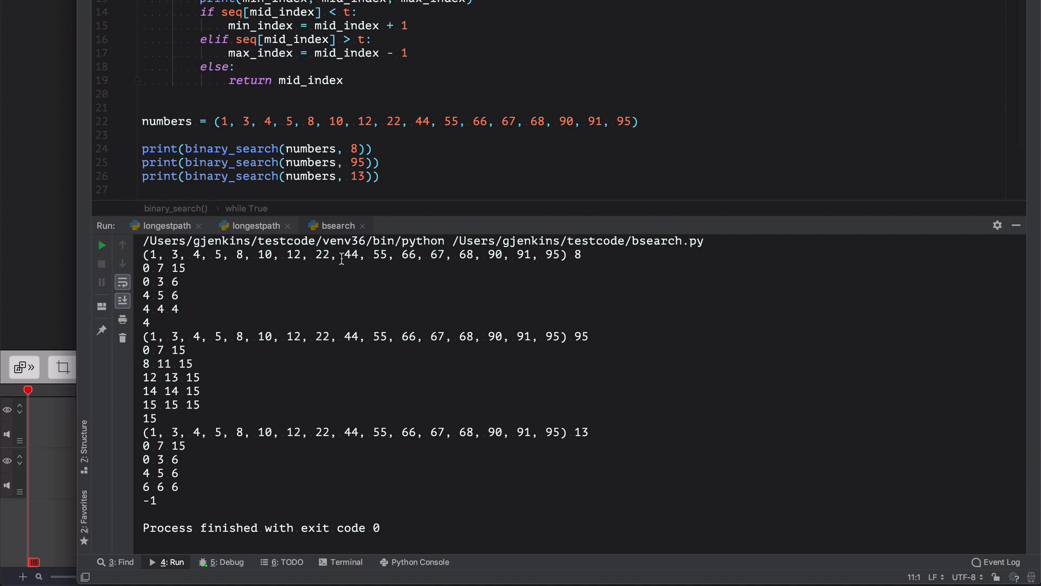
mouse_move(254, 263)
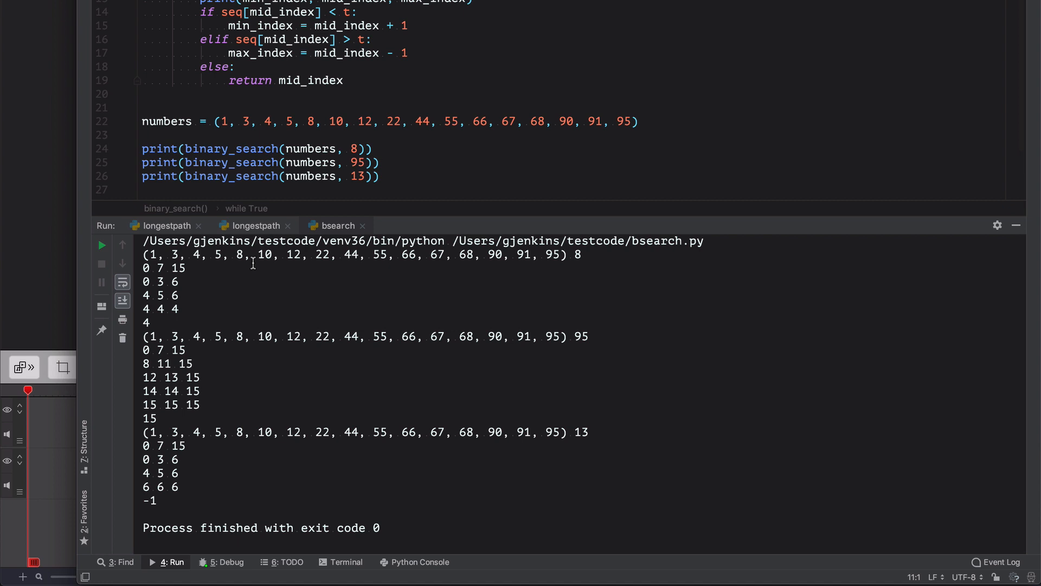
mouse_move(180, 281)
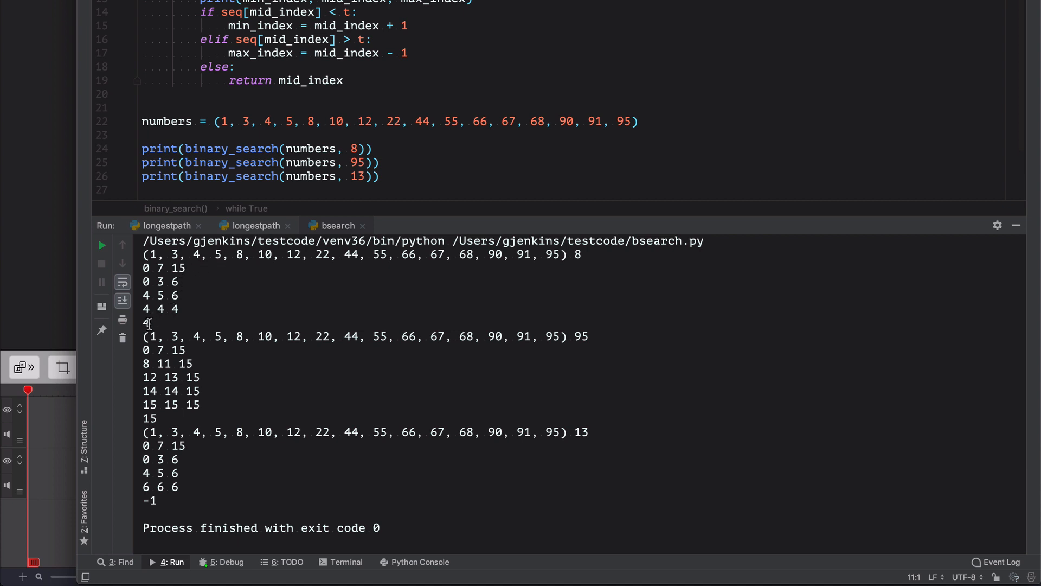
mouse_move(584, 348)
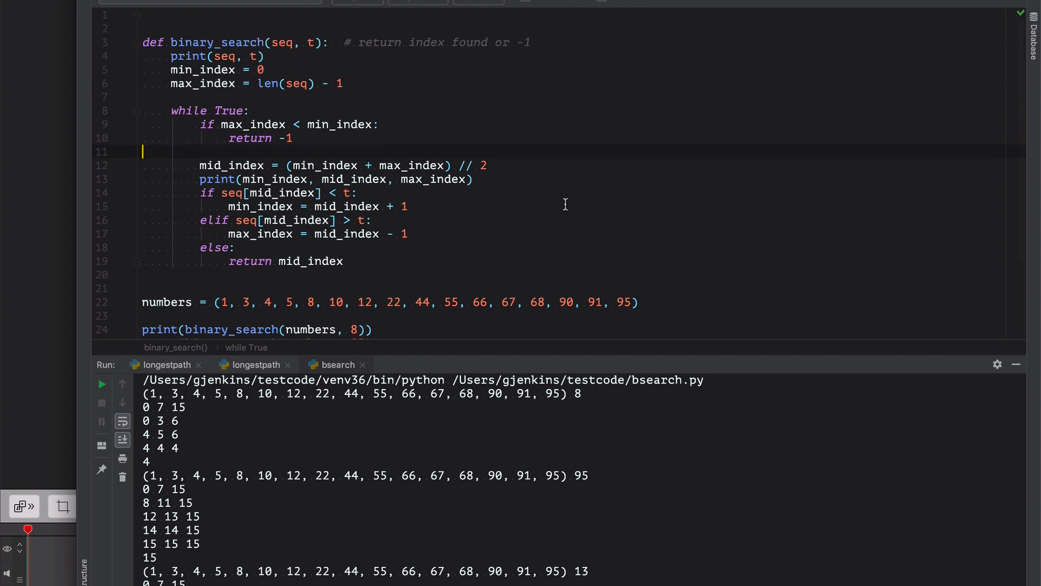
mouse_move(204, 57)
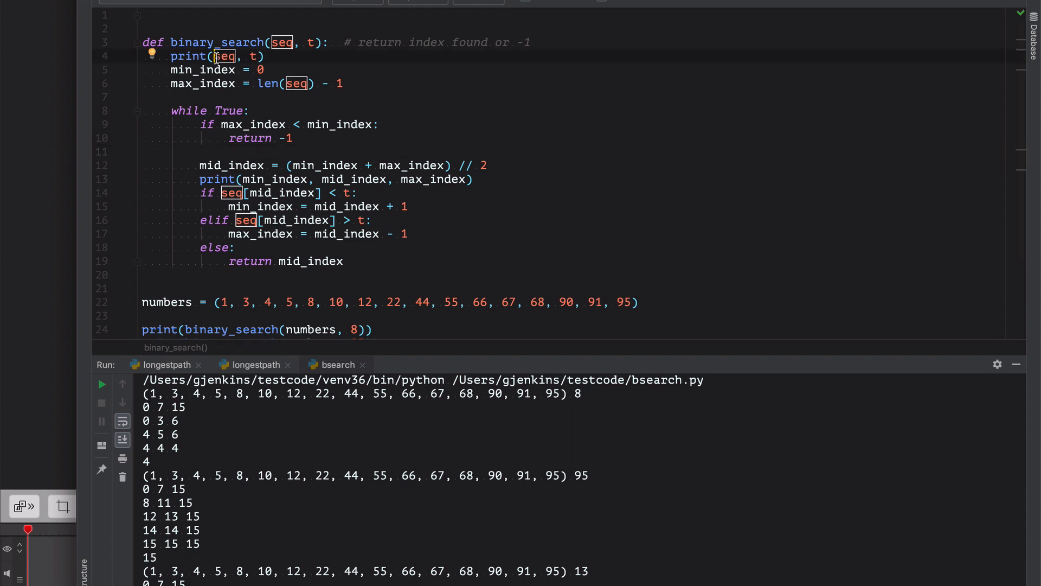
- Rewrite line 4 as print(f'seq:{seq} t: {t}')
text(f')
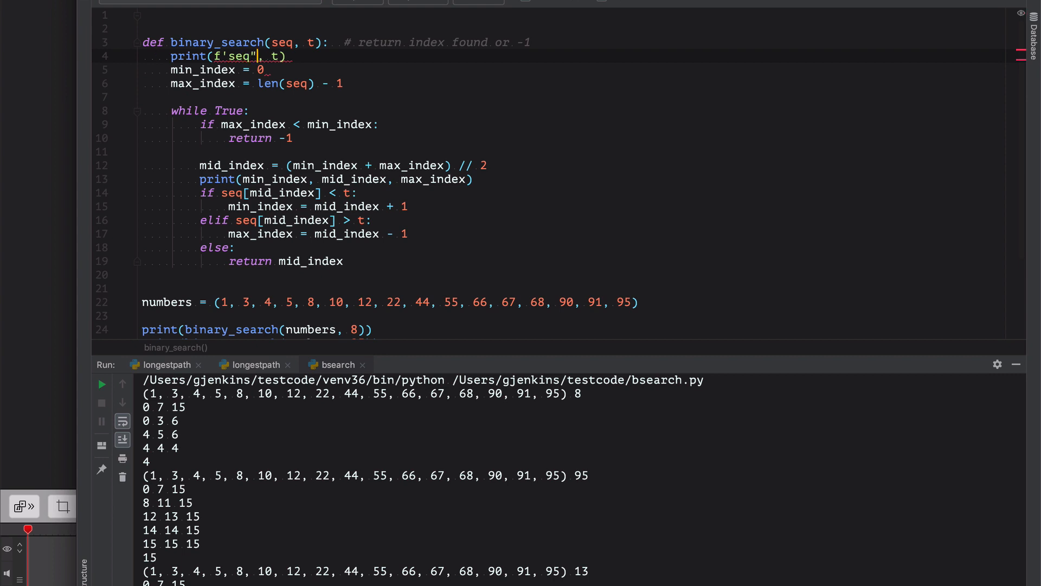
text(:{)
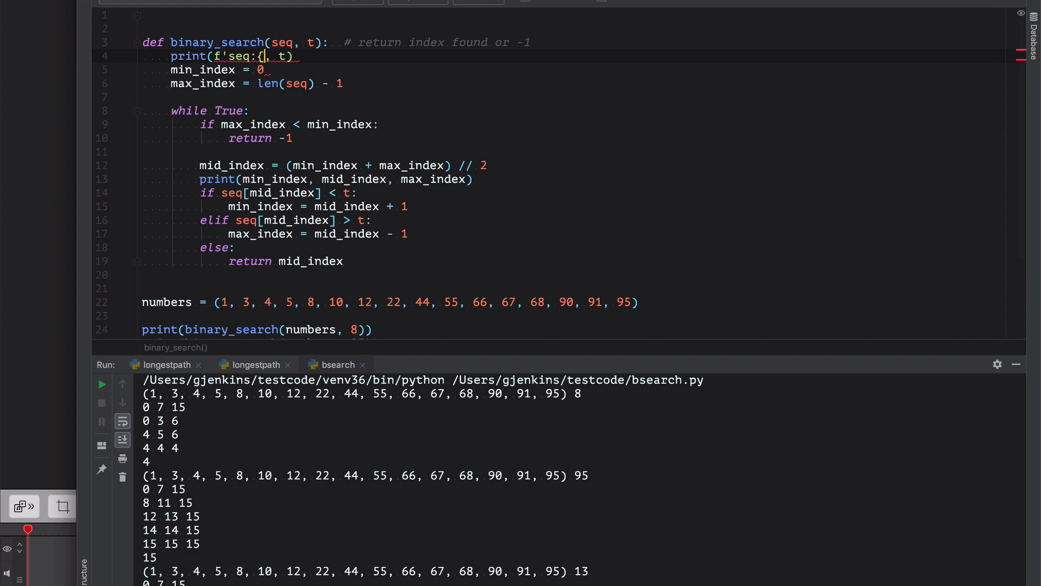
text(seq)
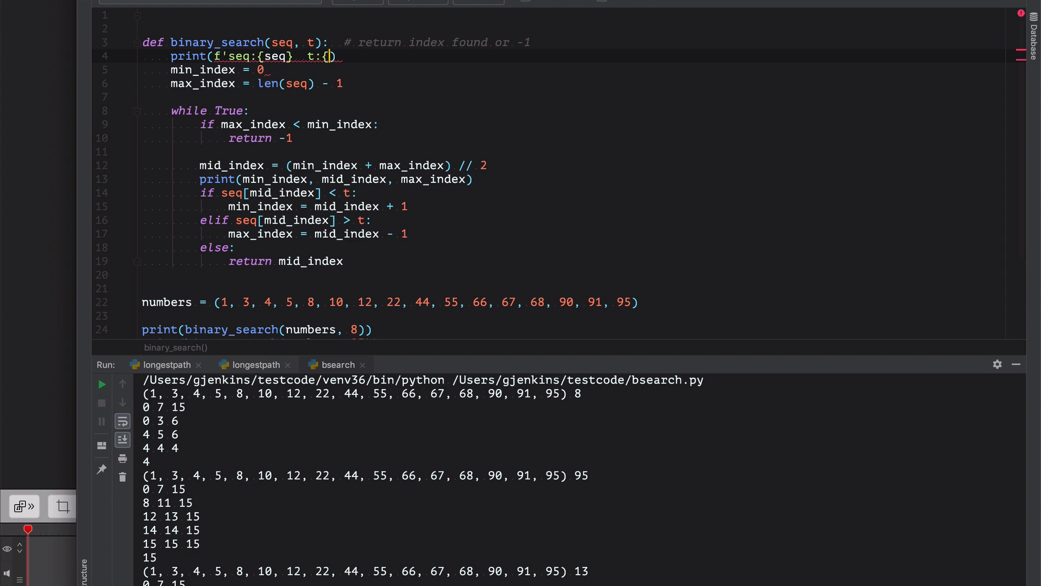
text(t)
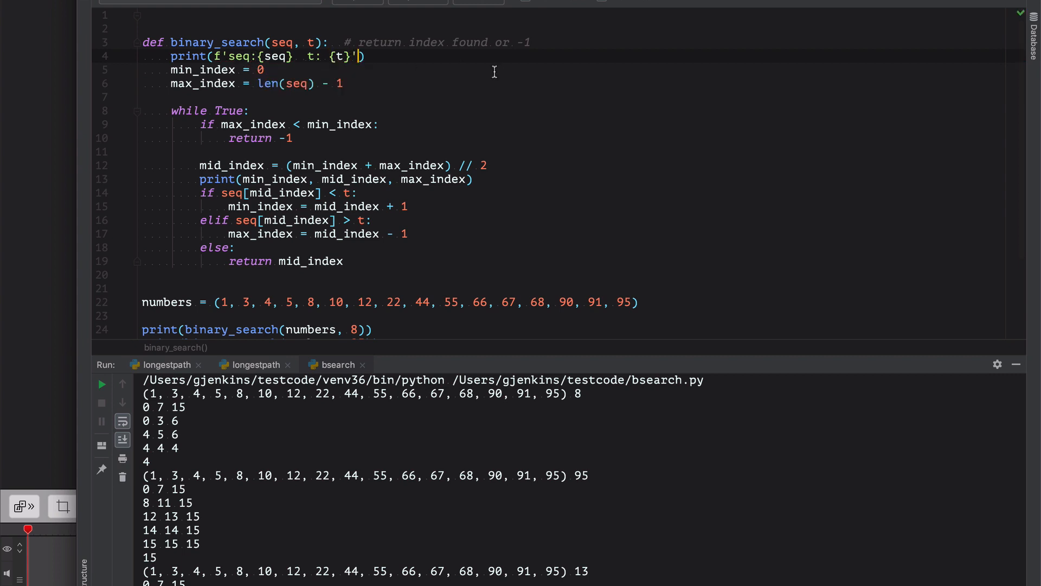
- Rerun bsearch.py from the editor context menu to show labelled seq and t lines
right_click(494, 71)
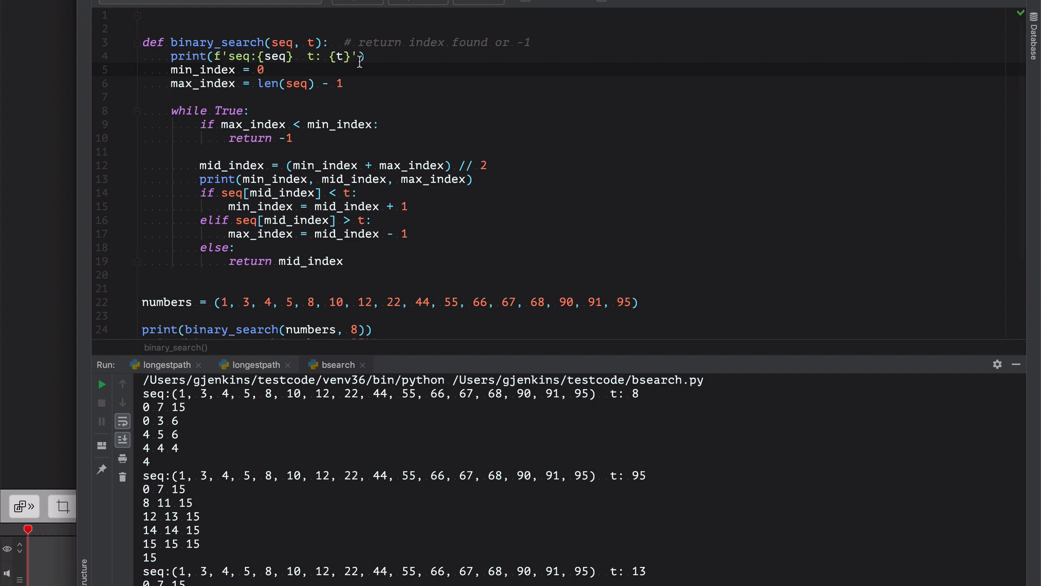
mouse_move(716, 406)
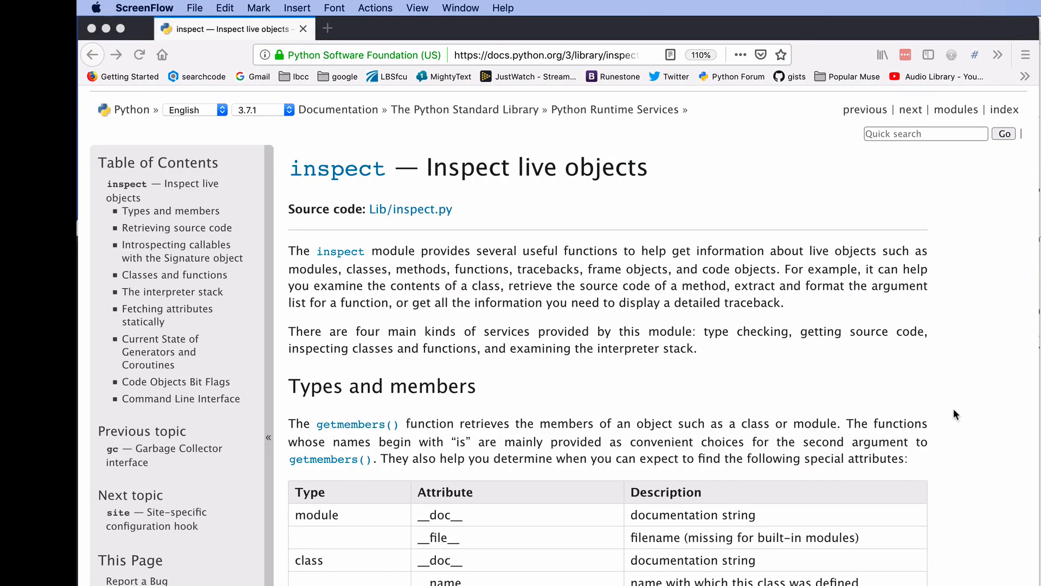
mouse_move(493, 305)
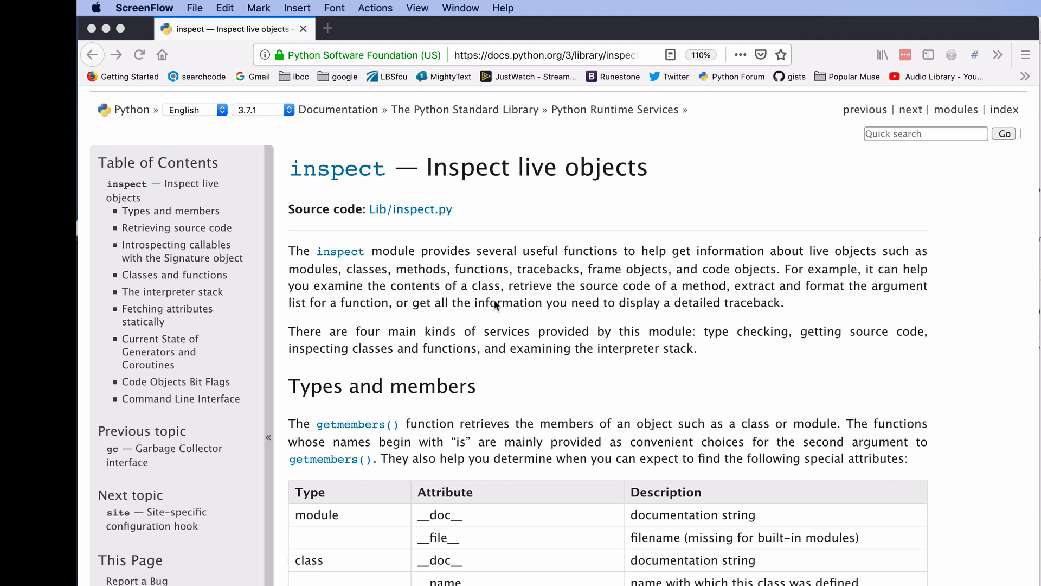
mouse_move(685, 259)
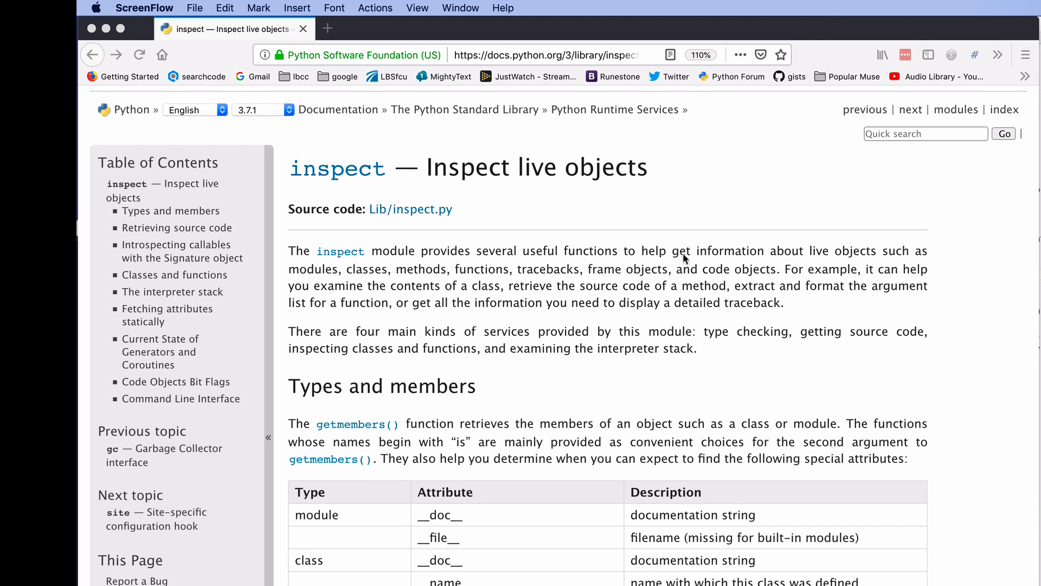
mouse_move(389, 281)
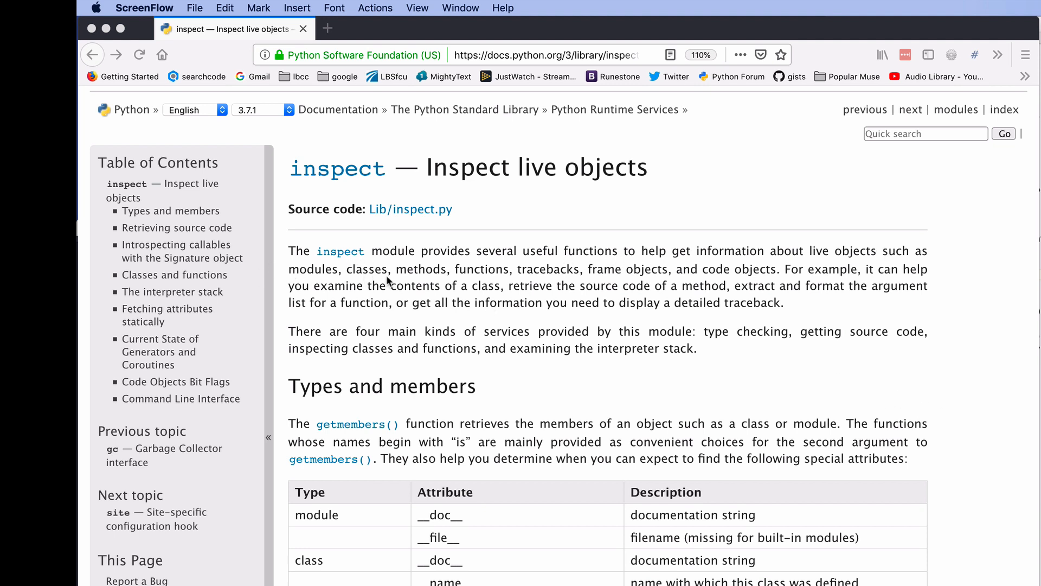
mouse_move(606, 283)
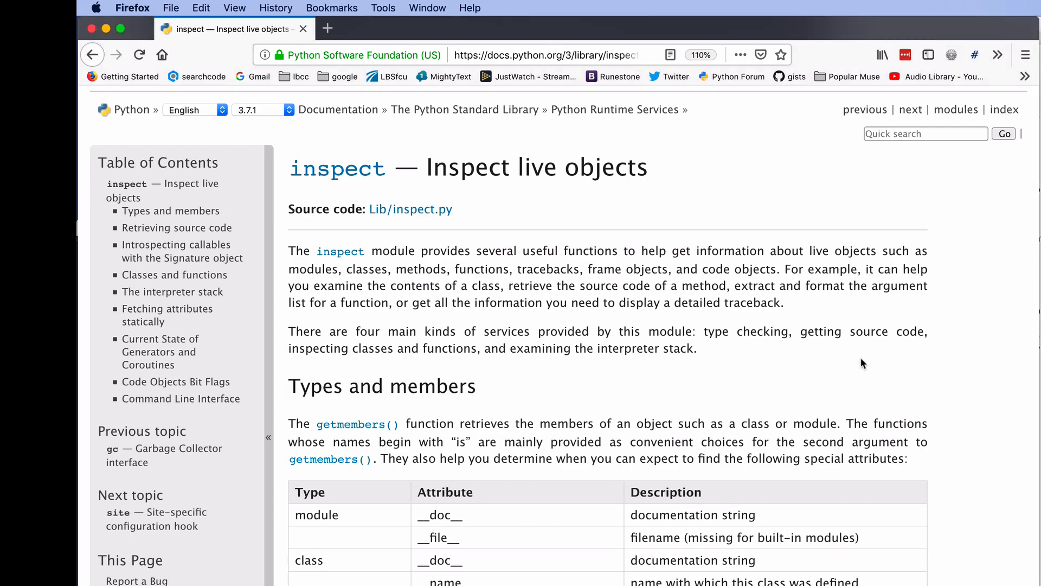
- Scroll the inspect module docs down to getfile and getsourcelines
scroll(down, 3)
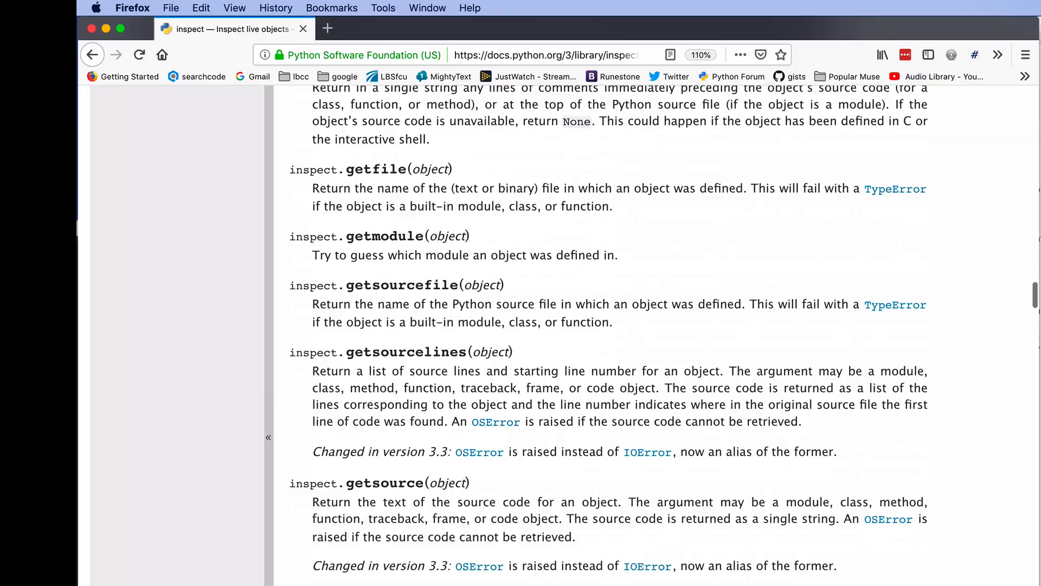
scroll(down, 3)
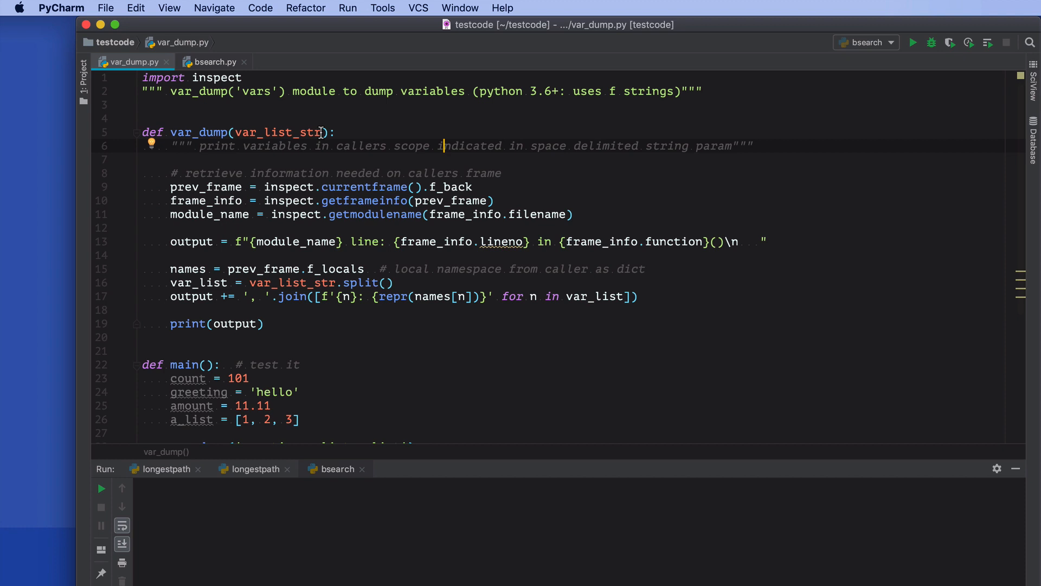
mouse_move(221, 179)
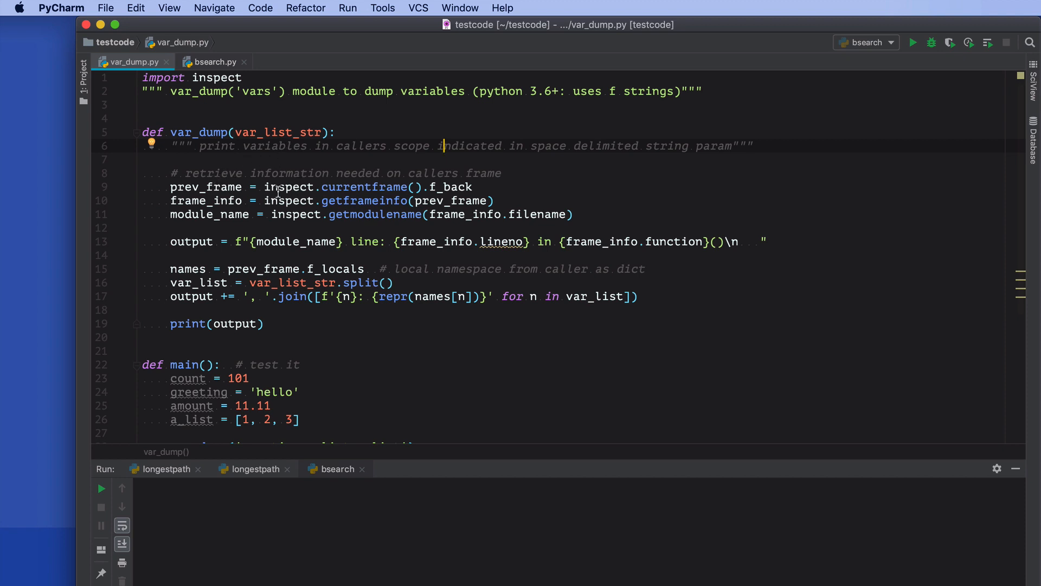
mouse_move(390, 189)
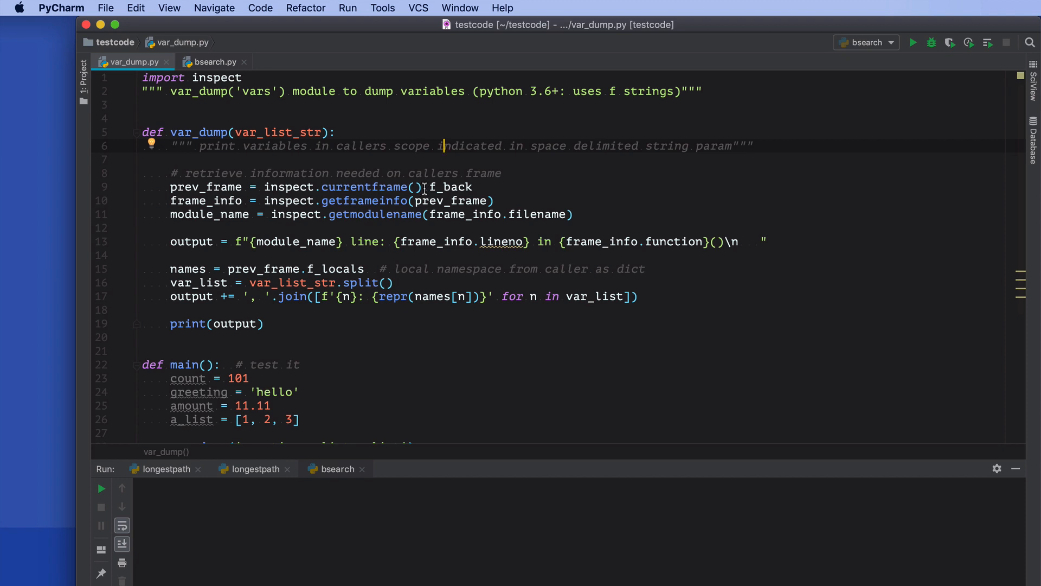
- Open the var_dump.py tab to walk through its frame-retrieval code
click(263, 187)
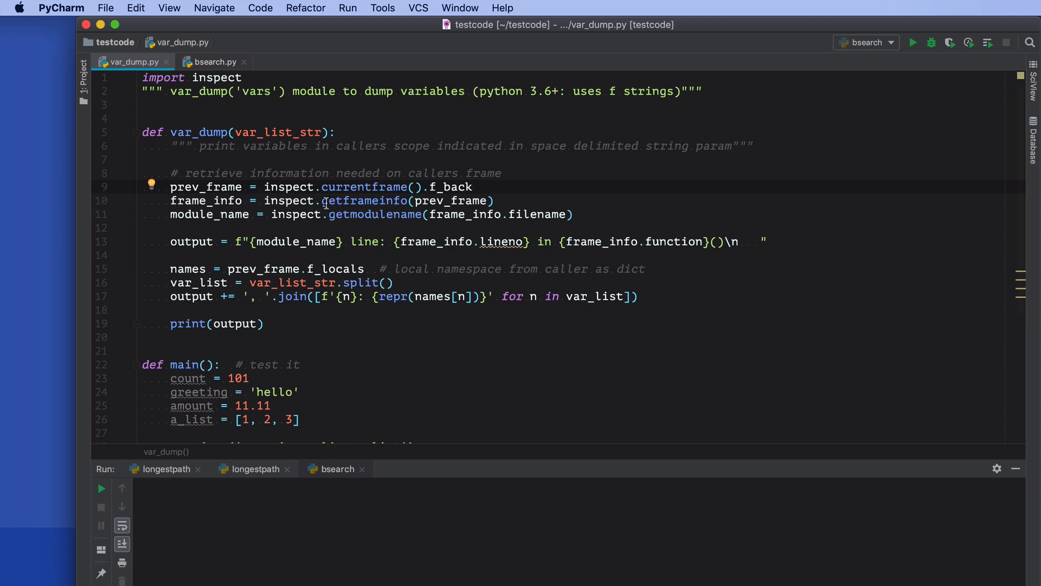
mouse_move(474, 201)
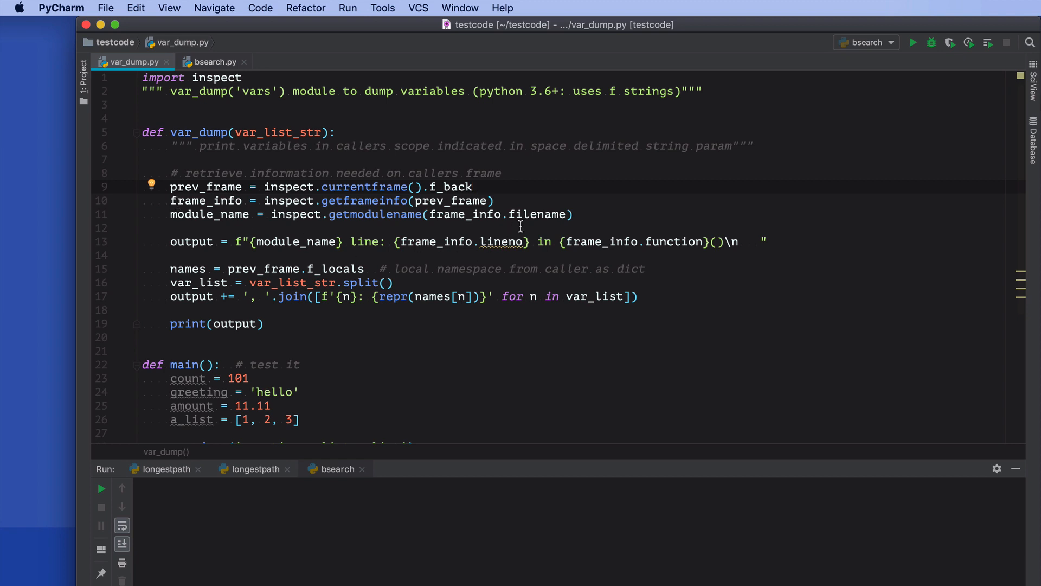
mouse_move(394, 227)
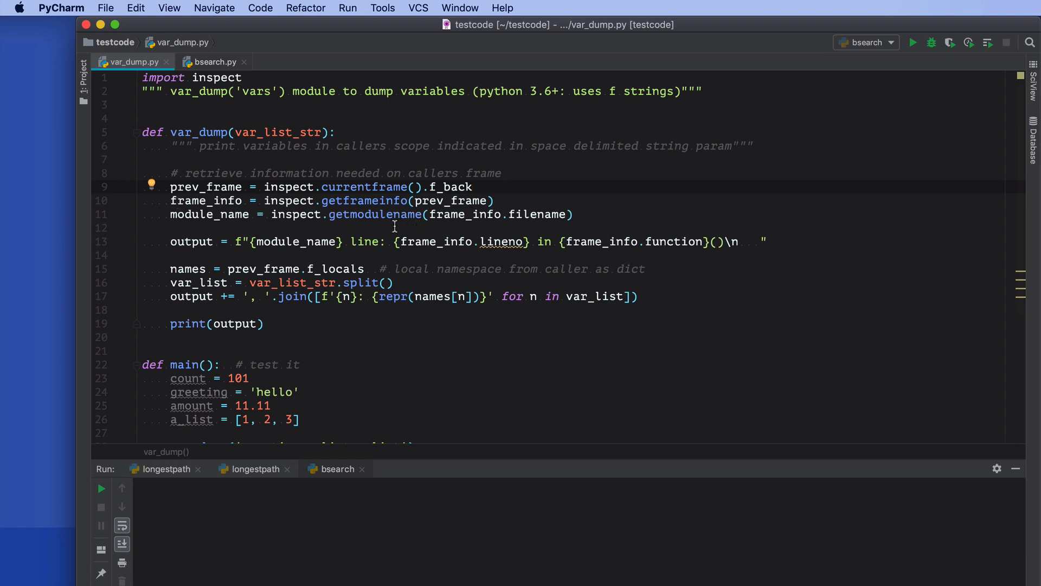
mouse_move(423, 215)
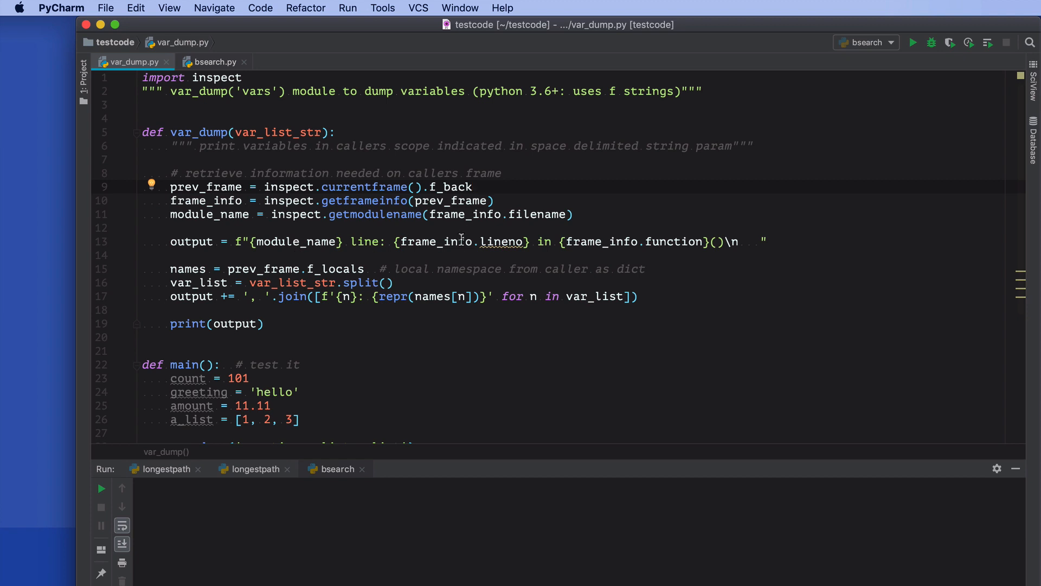
mouse_move(460, 251)
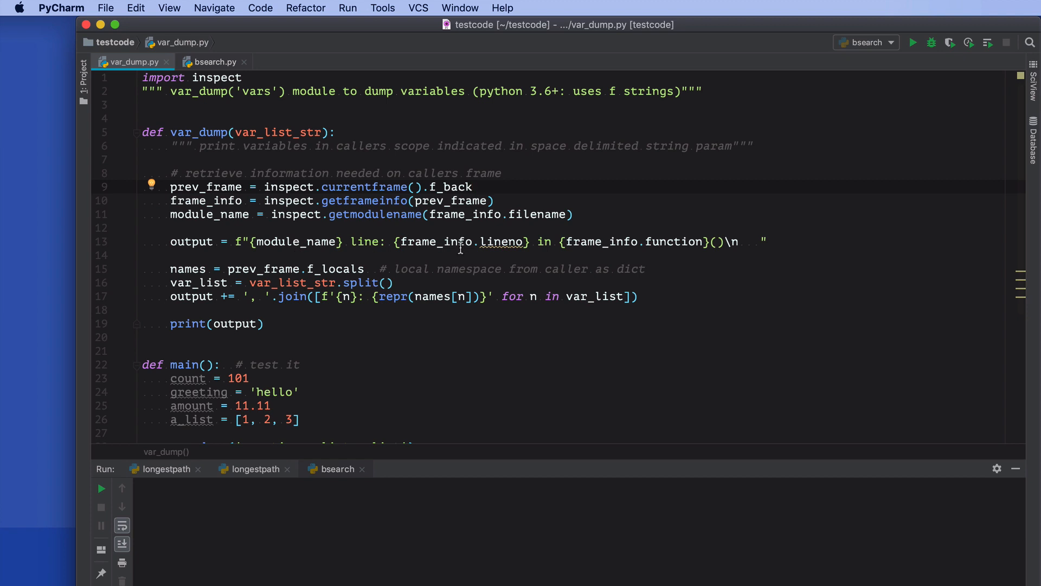
mouse_move(505, 241)
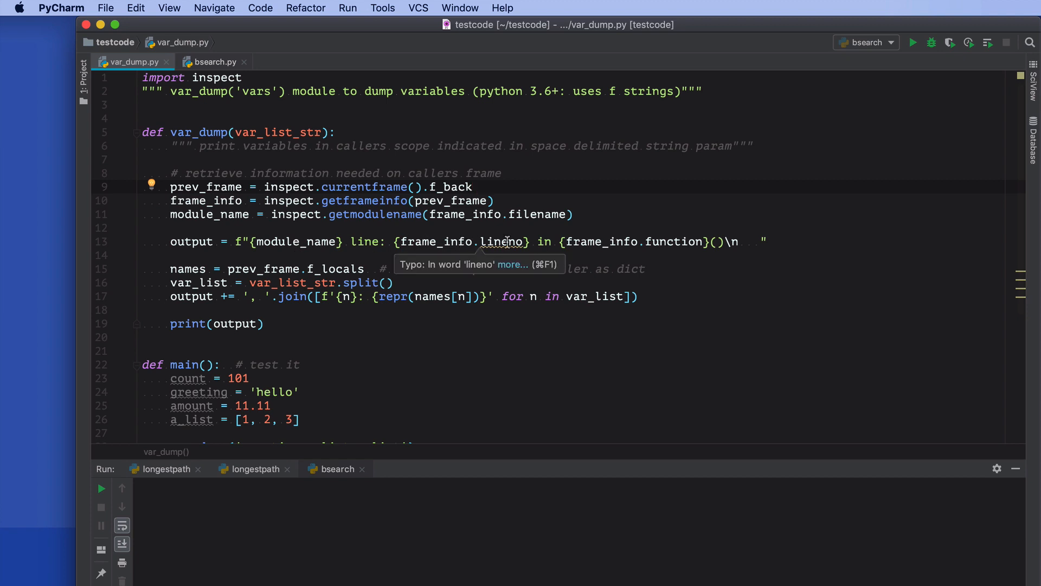
mouse_move(578, 242)
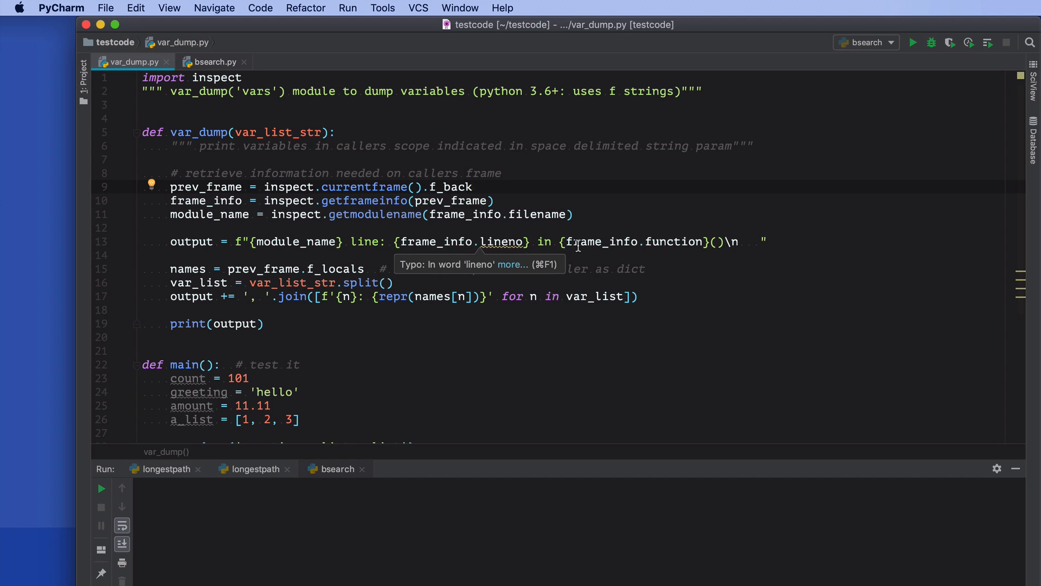
mouse_move(666, 242)
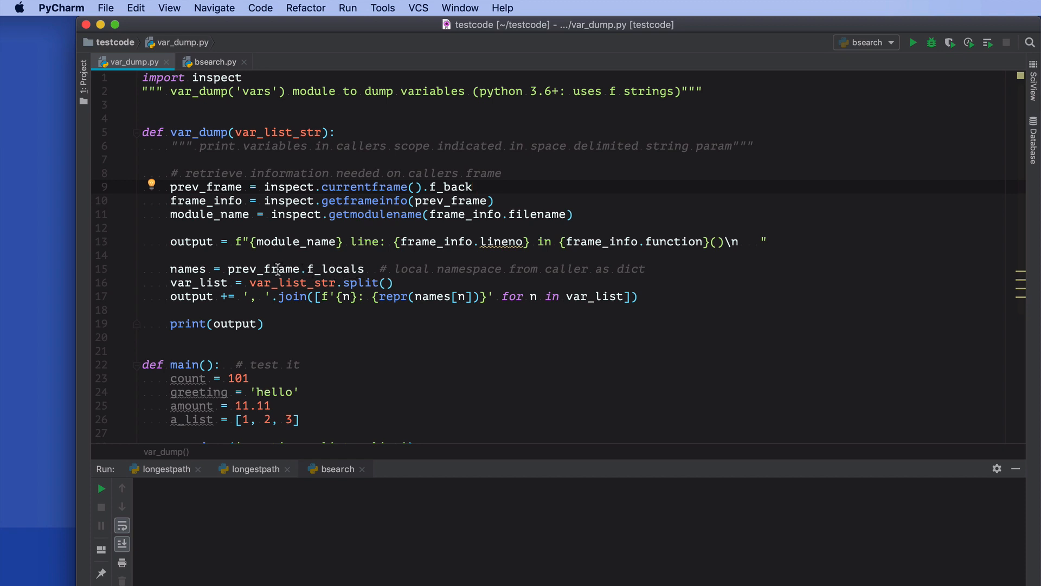
mouse_move(335, 269)
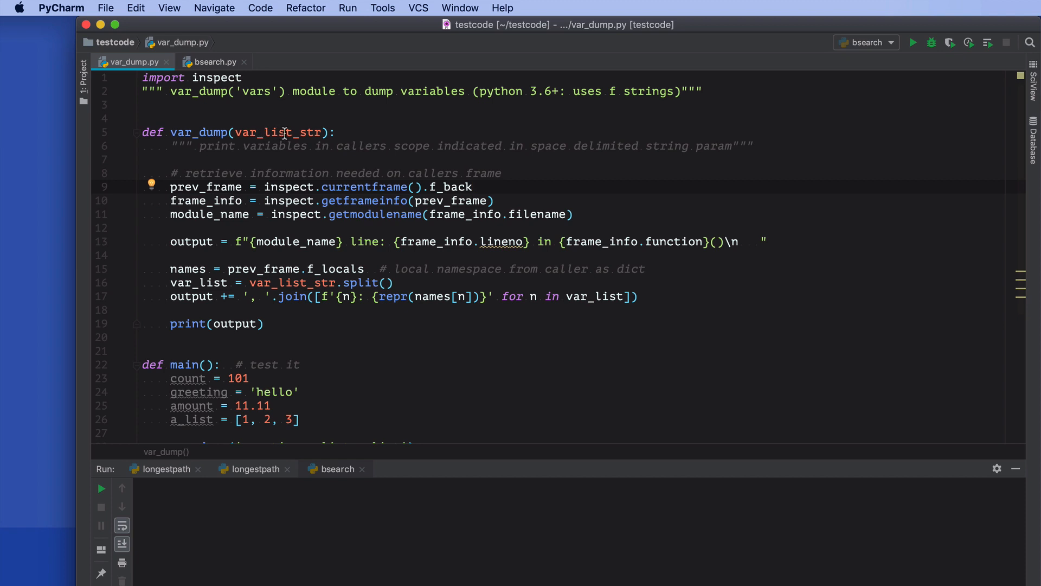
mouse_move(416, 283)
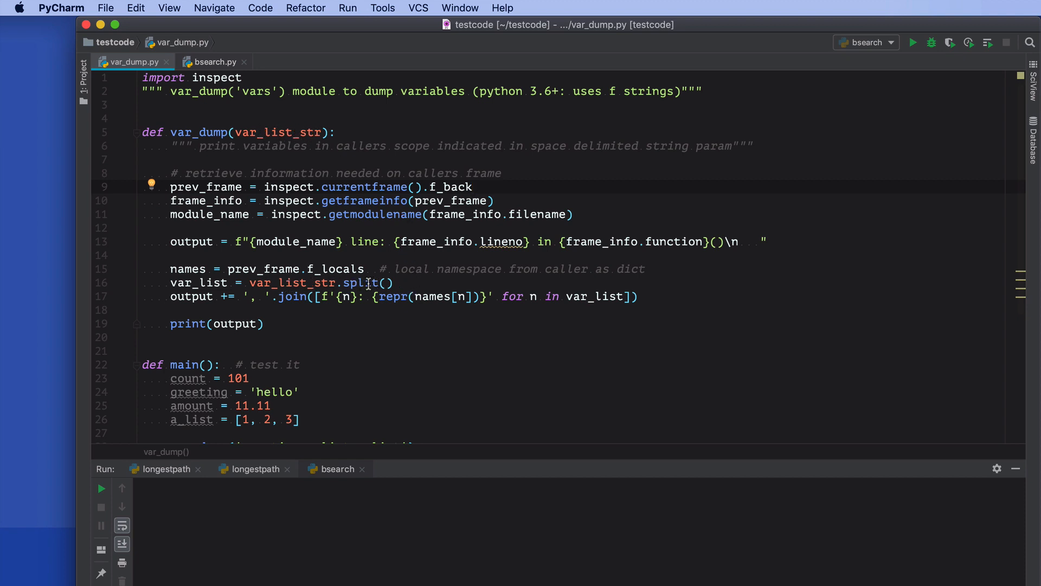
mouse_move(209, 282)
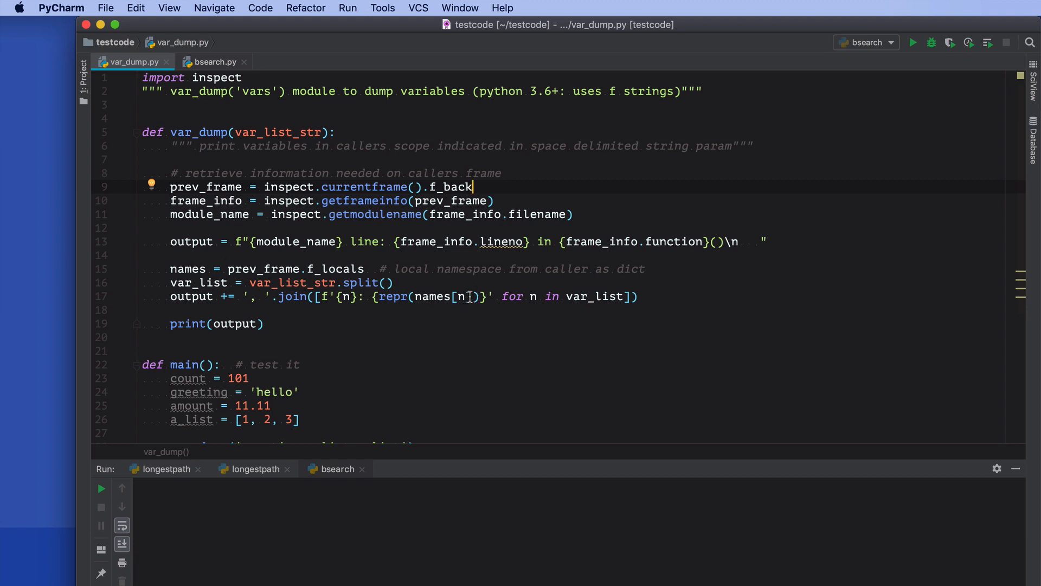
mouse_move(501, 300)
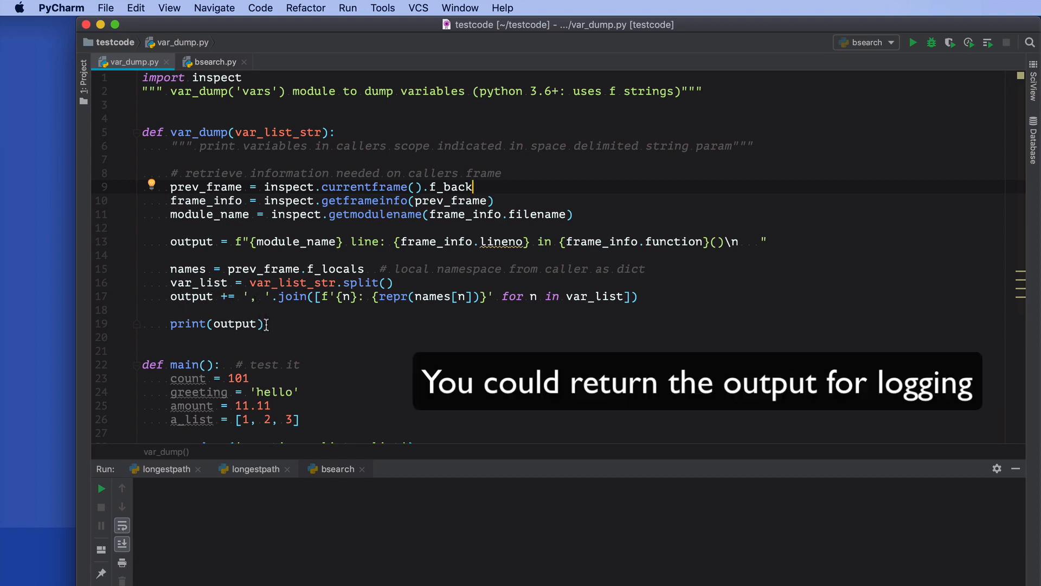
- Scroll var_dump.py down to the main() test calls
scroll(down, 3)
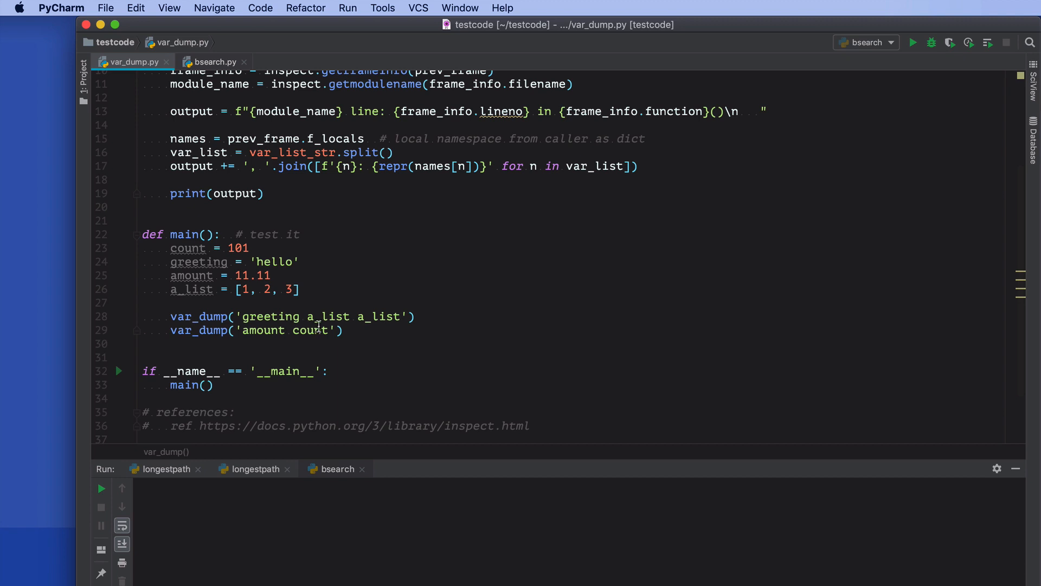
mouse_move(287, 338)
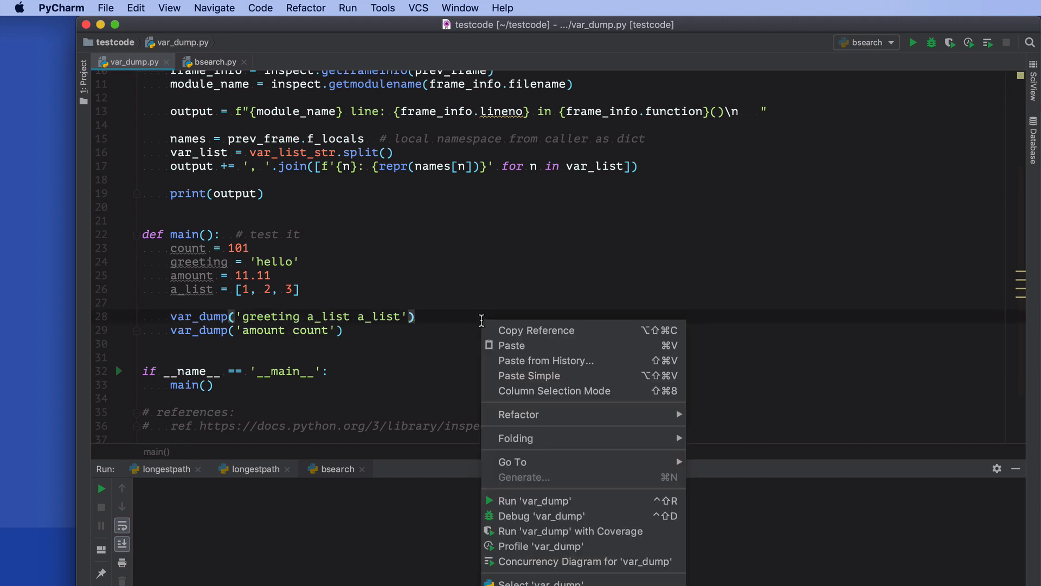
- Run 'var_dump' to print greeting, a_list, amount and count at lines 28 and 29
click(535, 501)
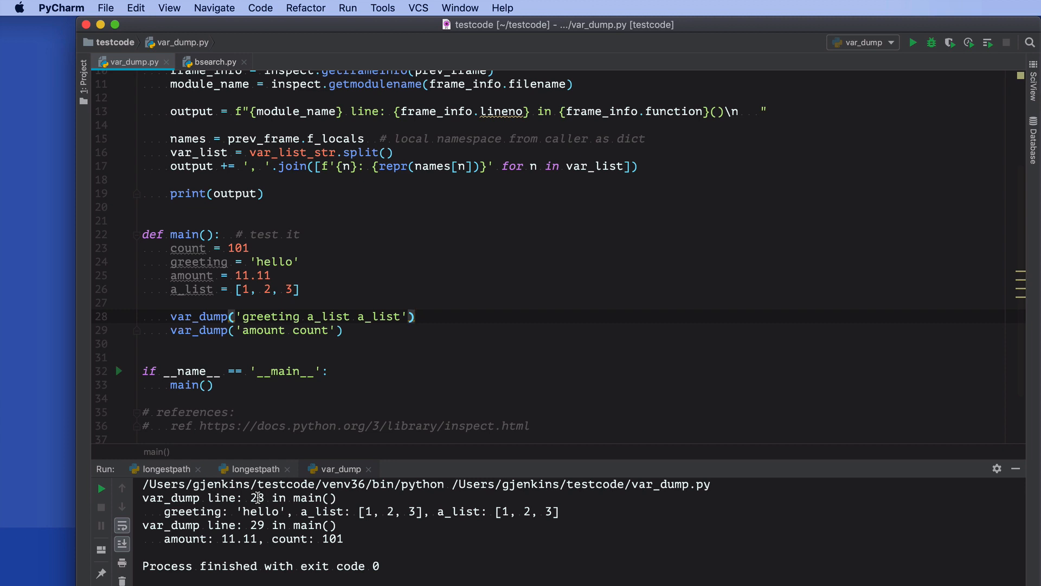
mouse_move(305, 497)
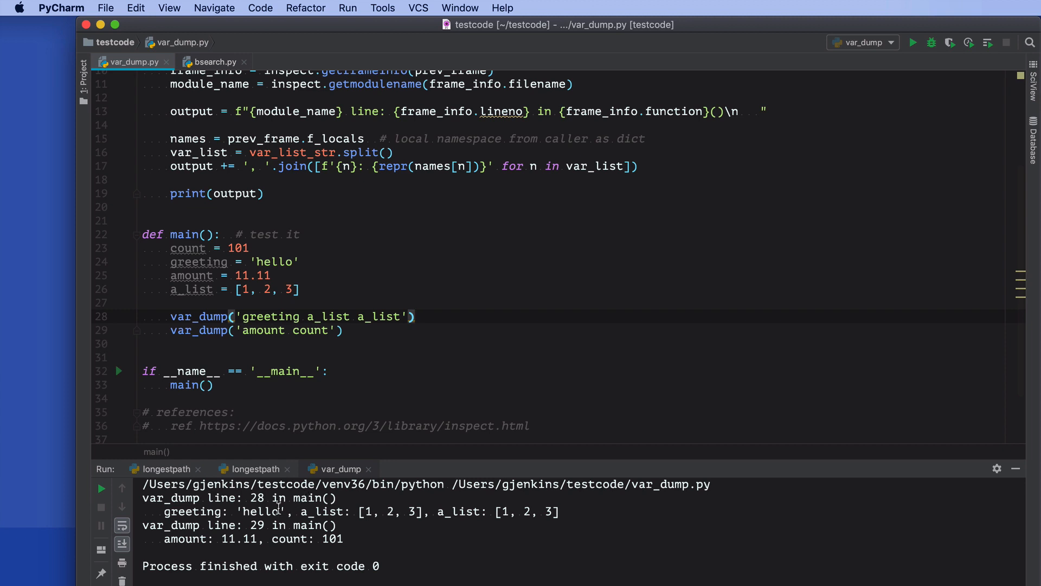
mouse_move(203, 525)
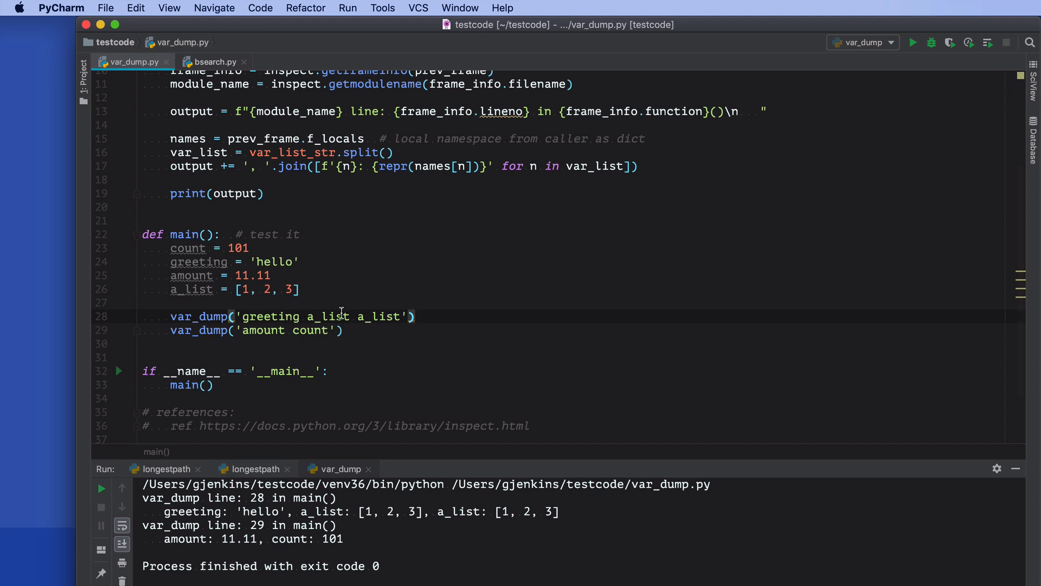
mouse_move(368, 542)
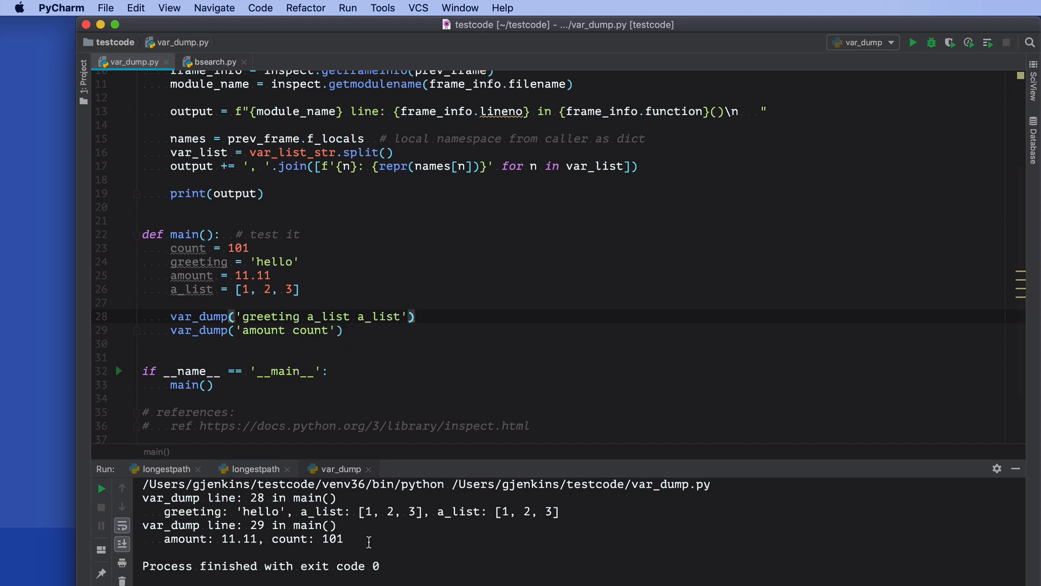
mouse_move(577, 515)
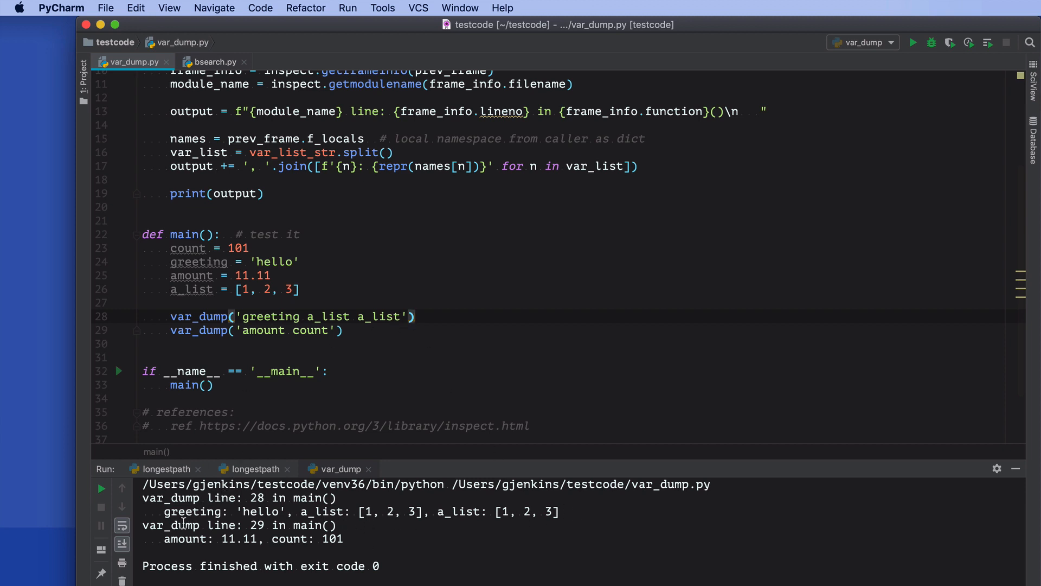
mouse_move(193, 527)
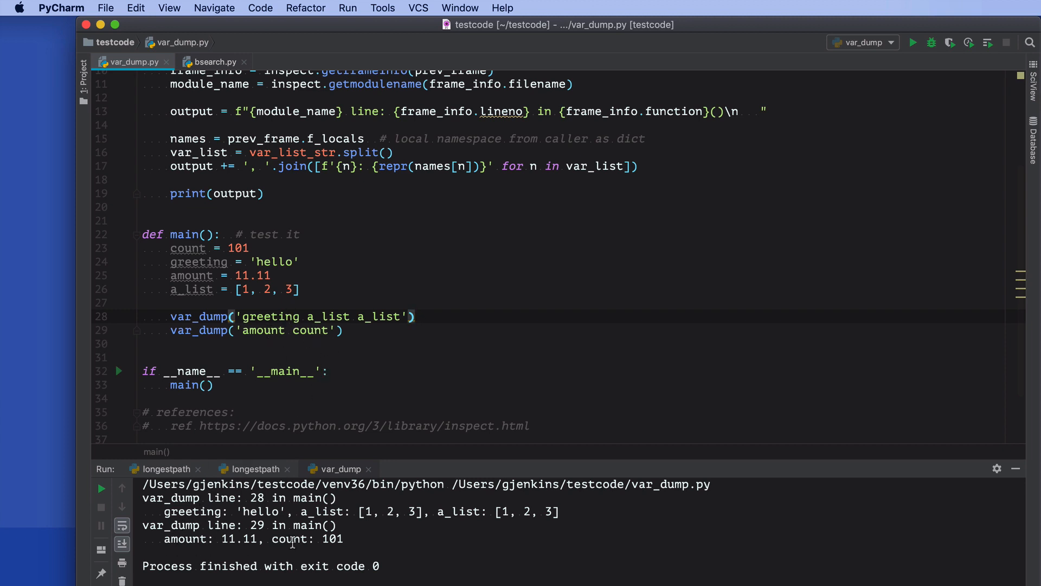
mouse_move(665, 233)
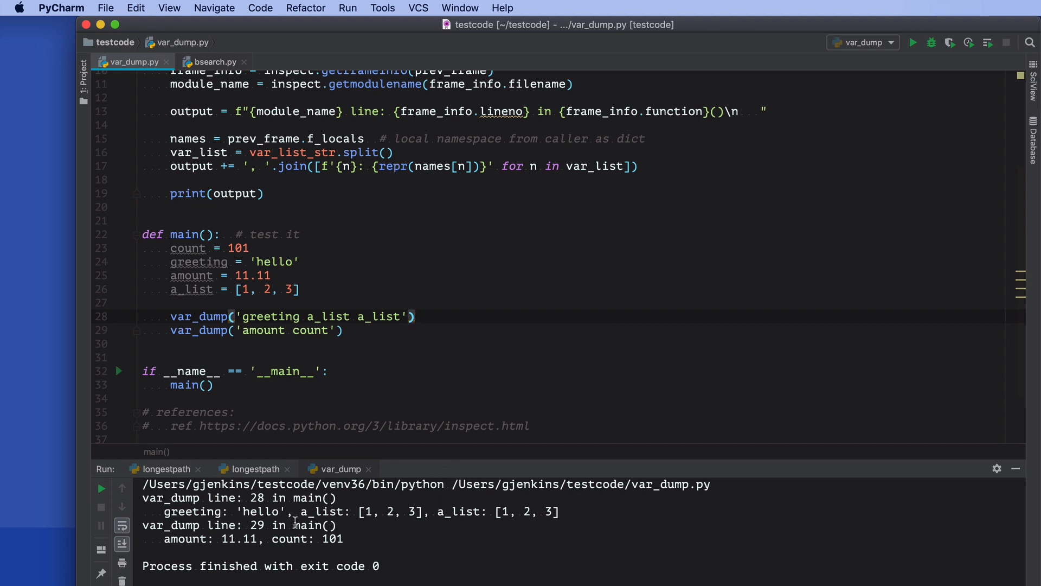
mouse_move(260, 512)
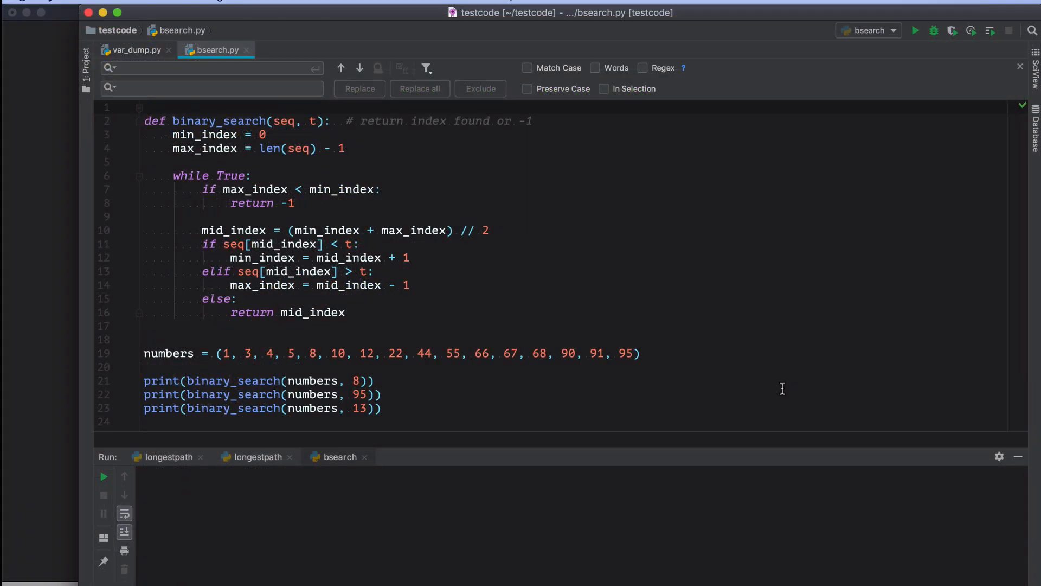
mouse_move(369, 140)
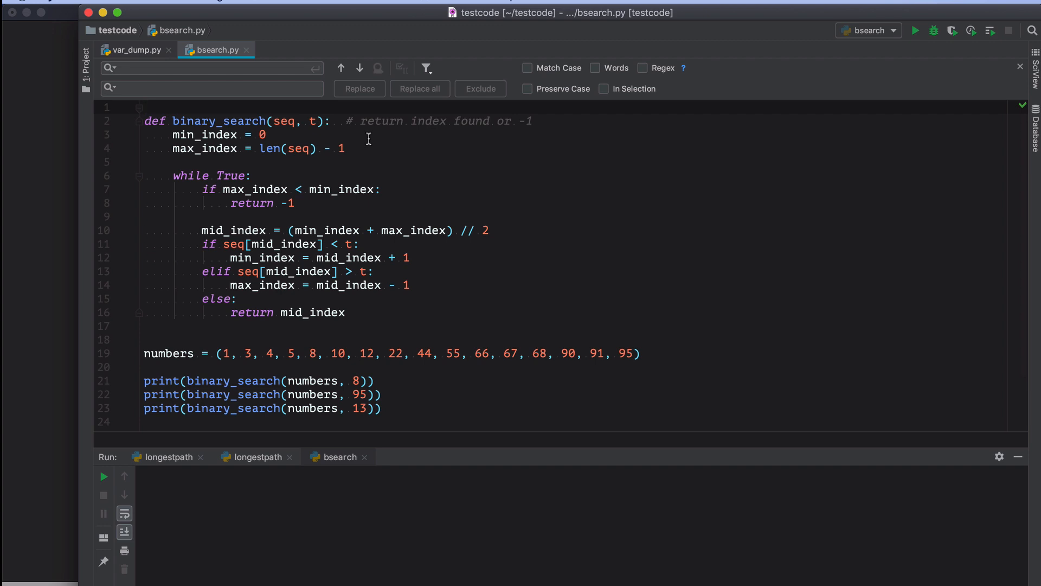
- Import var_dump and add var_dump('seq t') and var_dump('min_index mid_index max_index') calls
text(from var_dump import var_dump)
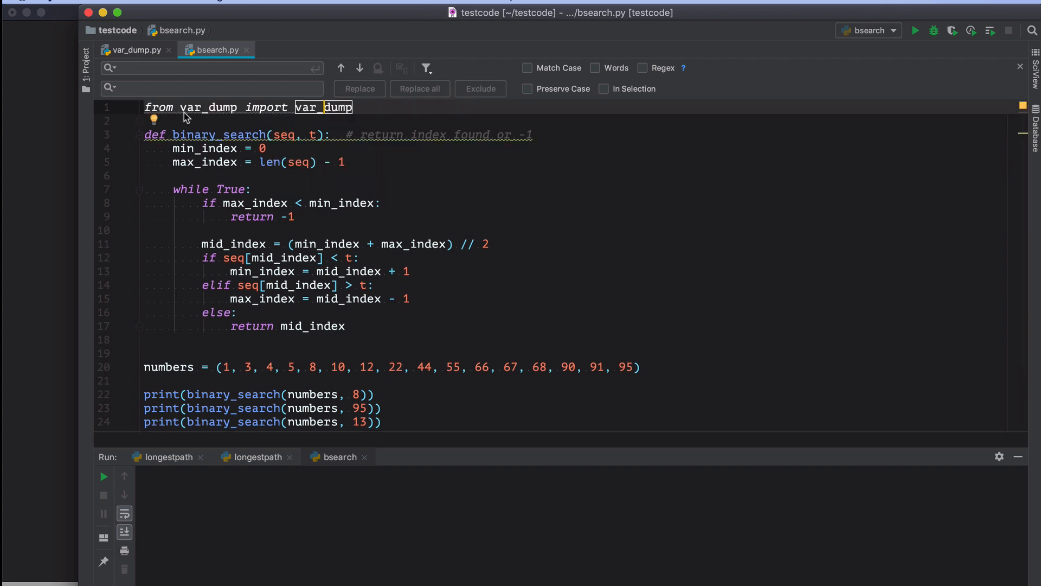
mouse_move(363, 112)
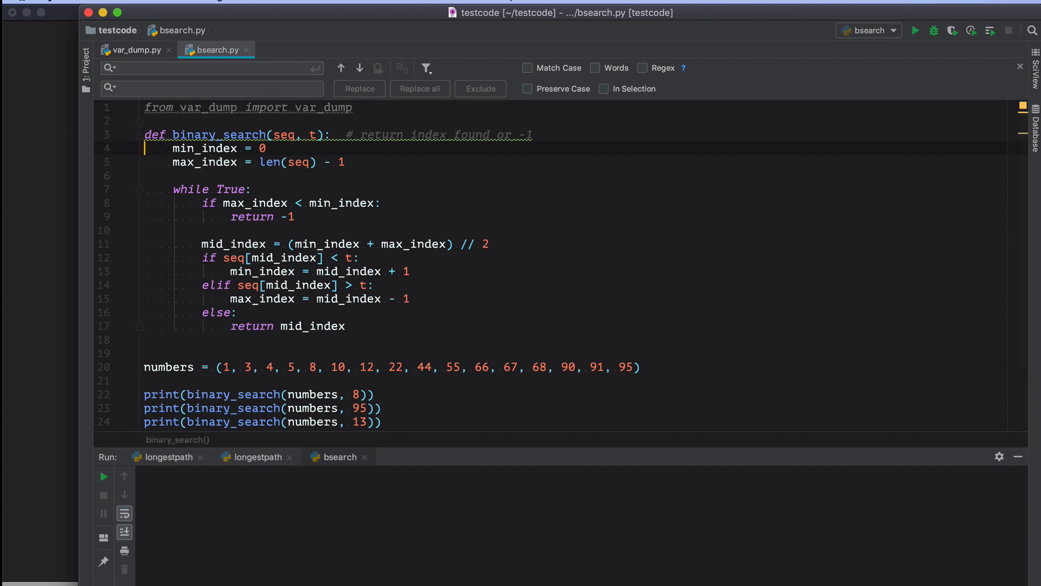
text(var_dump('seq t'))
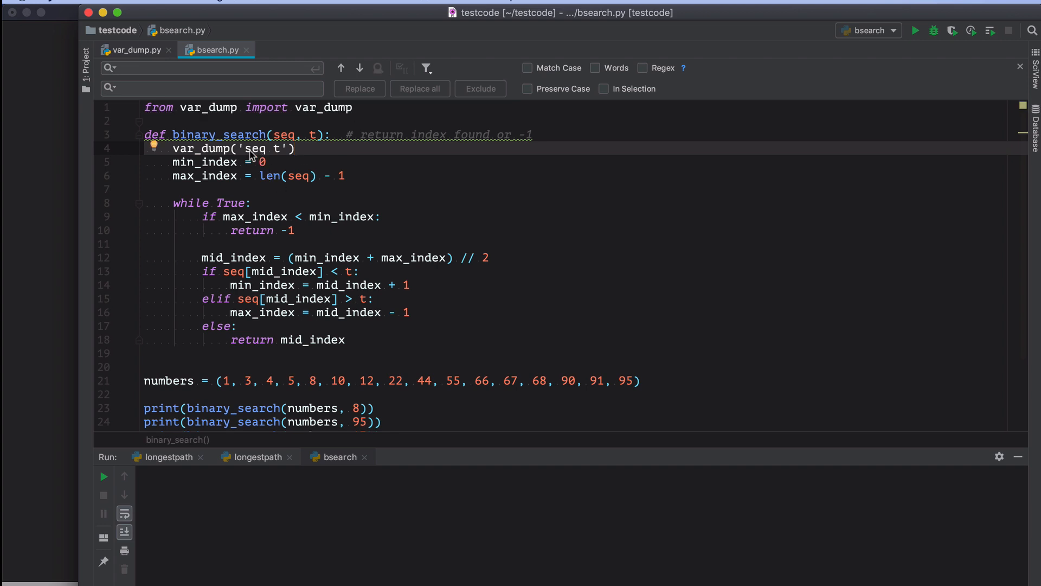
mouse_move(260, 161)
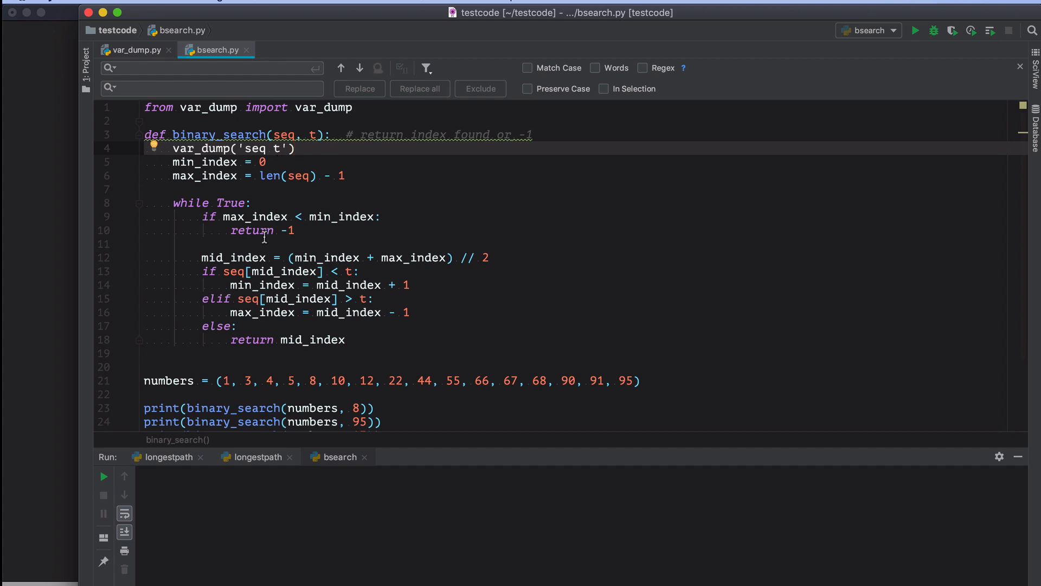
mouse_move(202, 272)
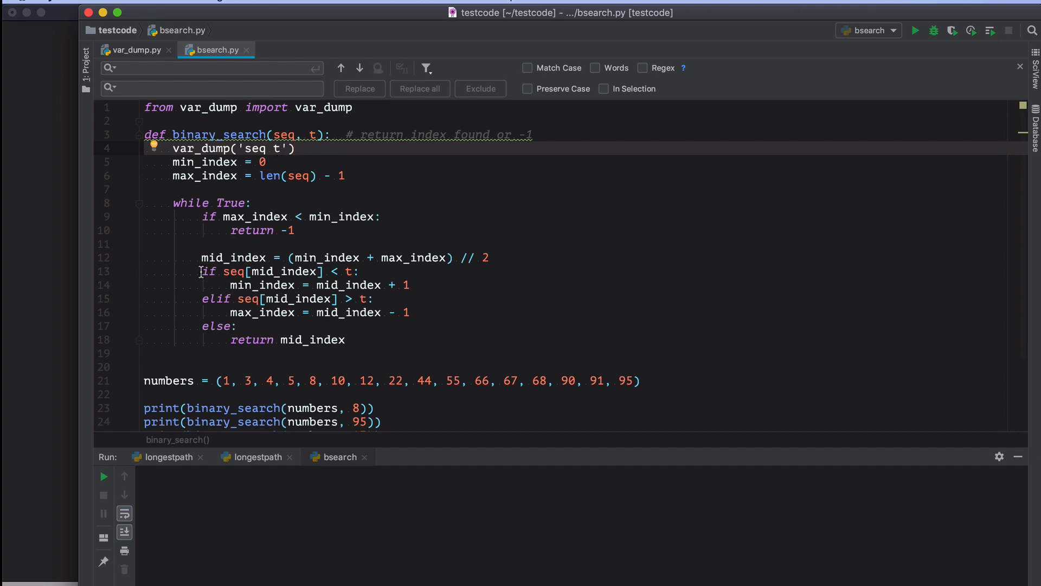
text(var_dump('min_index mid_index max_index'))
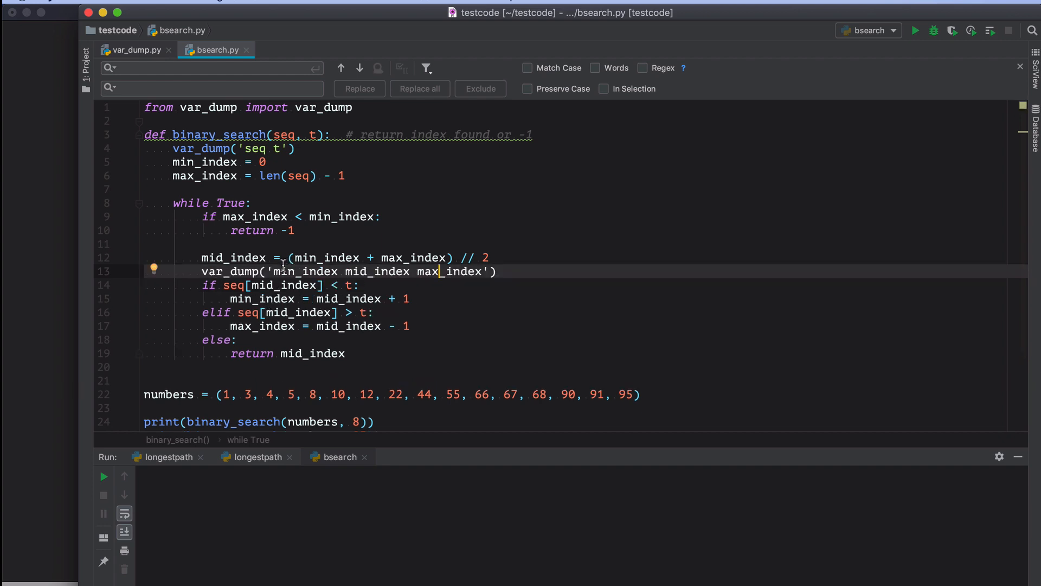
mouse_move(330, 281)
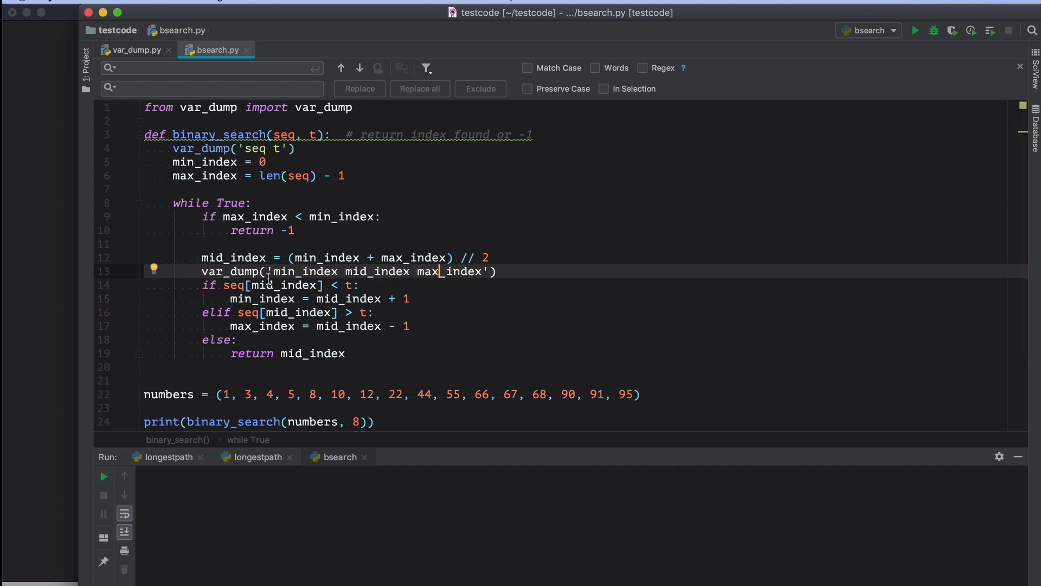
mouse_move(273, 275)
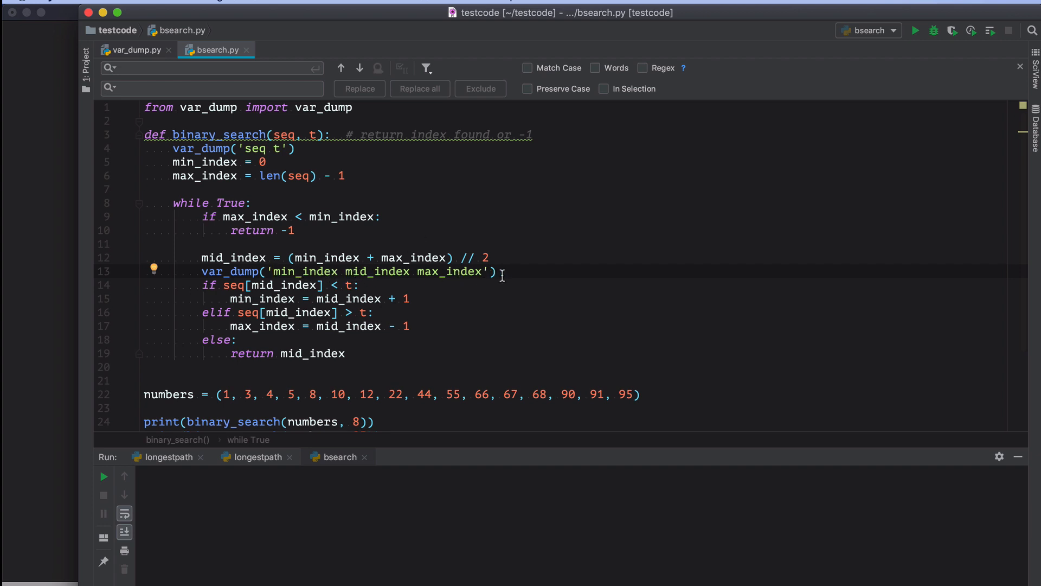
- Run bsearch.py and view the var_dump output for line 4 and line 13 index steps
right_click(503, 272)
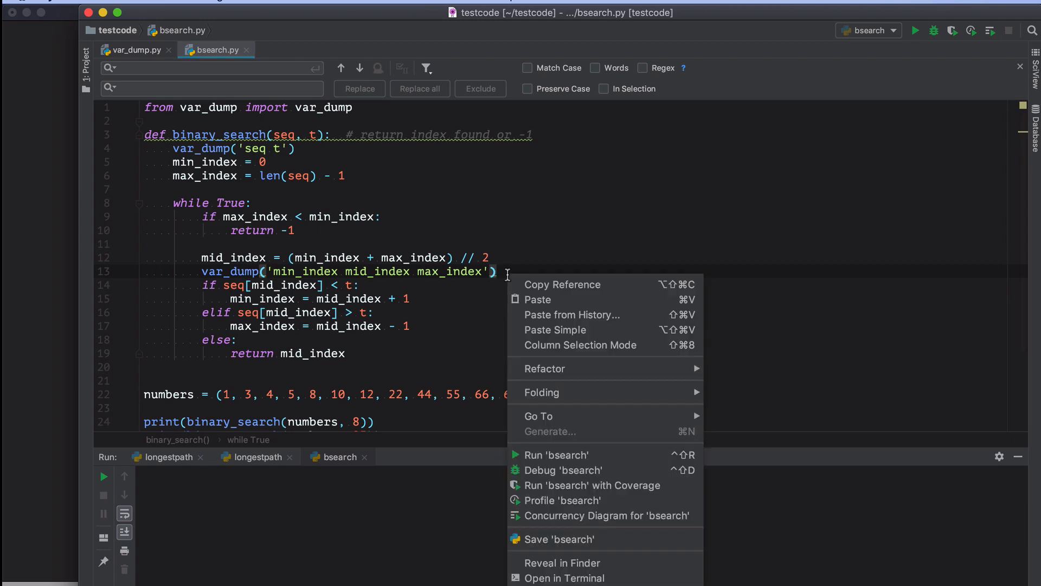
click(555, 454)
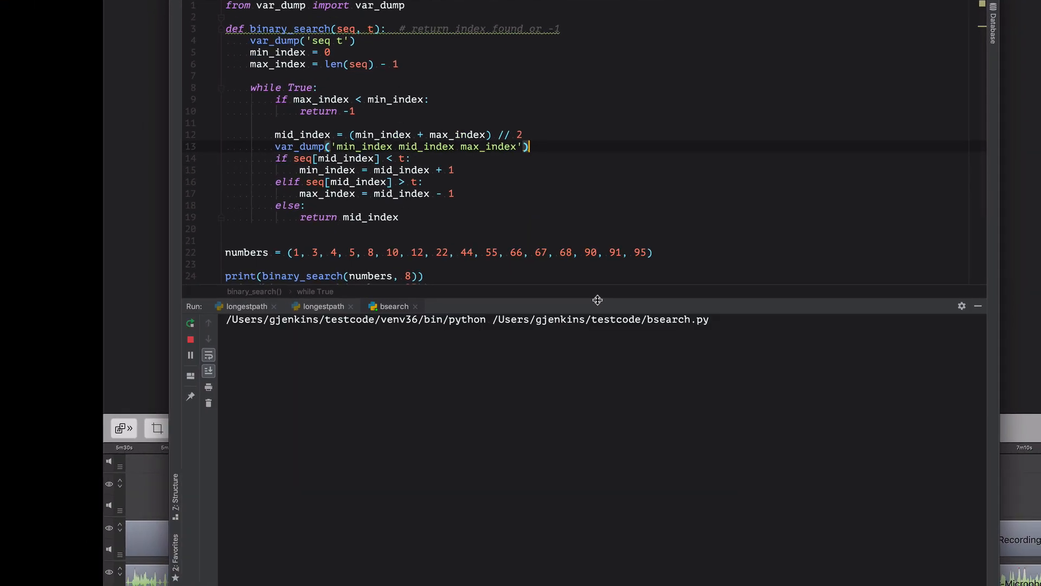
click(190, 323)
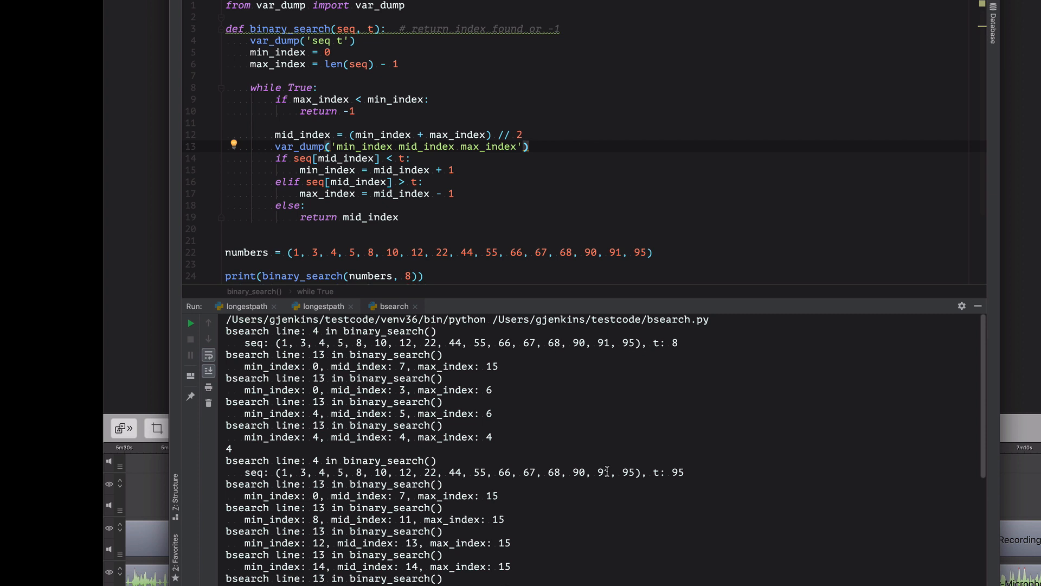
mouse_move(242, 333)
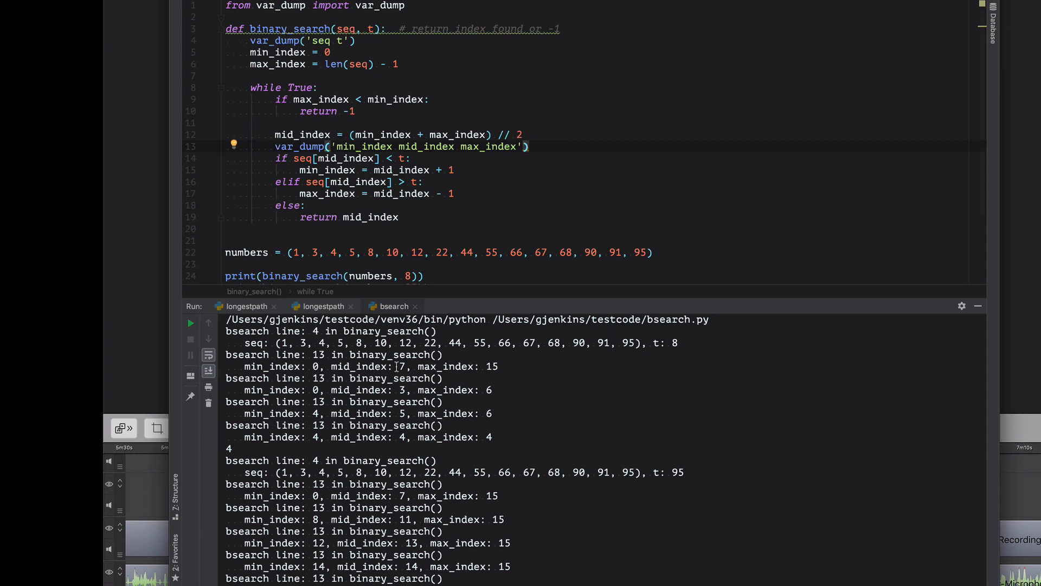
mouse_move(595, 403)
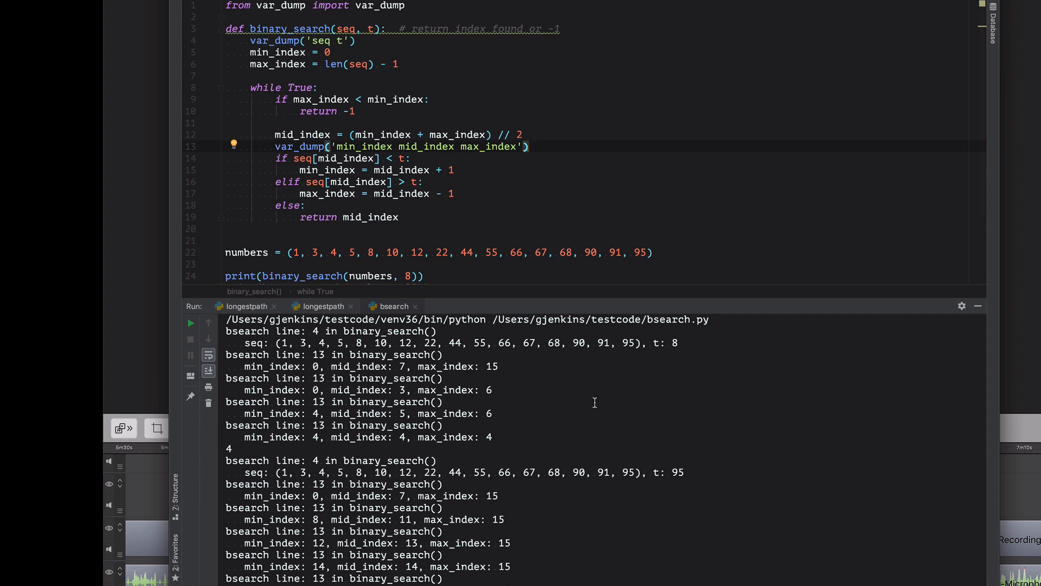